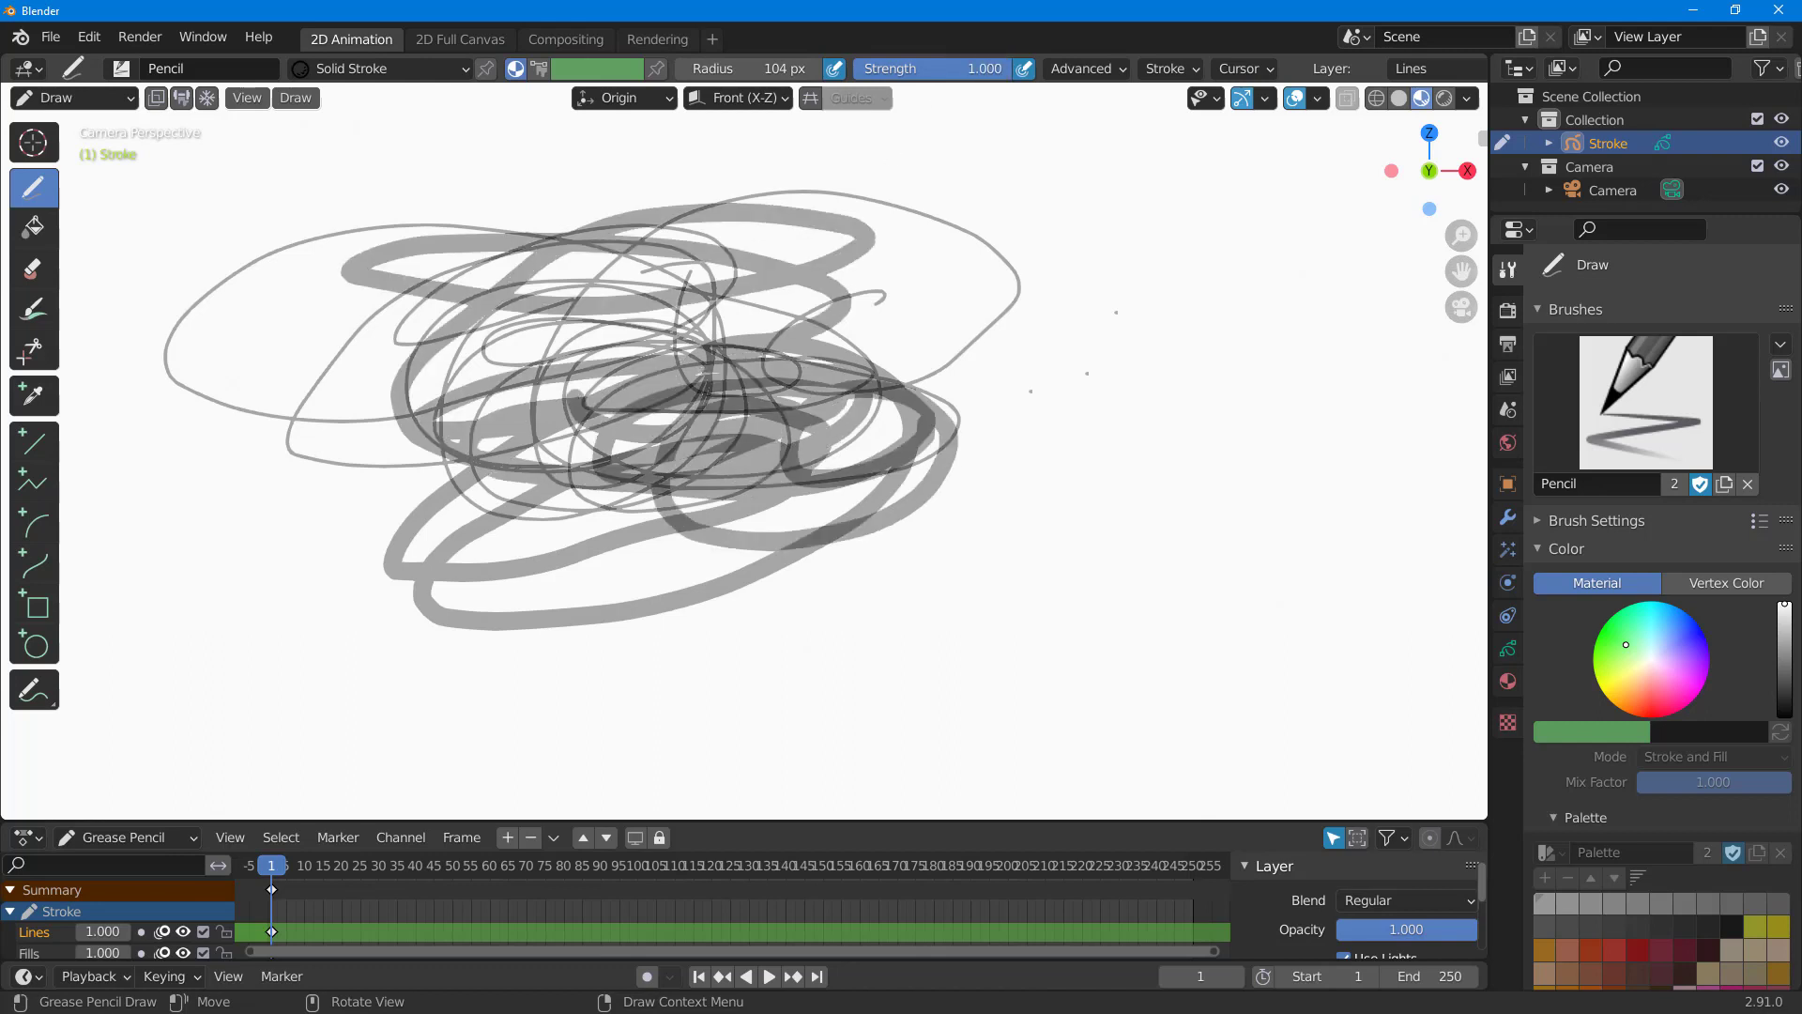
Draw a thick black scribble over the grey scribbles in the canvas centre
drag(540, 217, 954, 518)
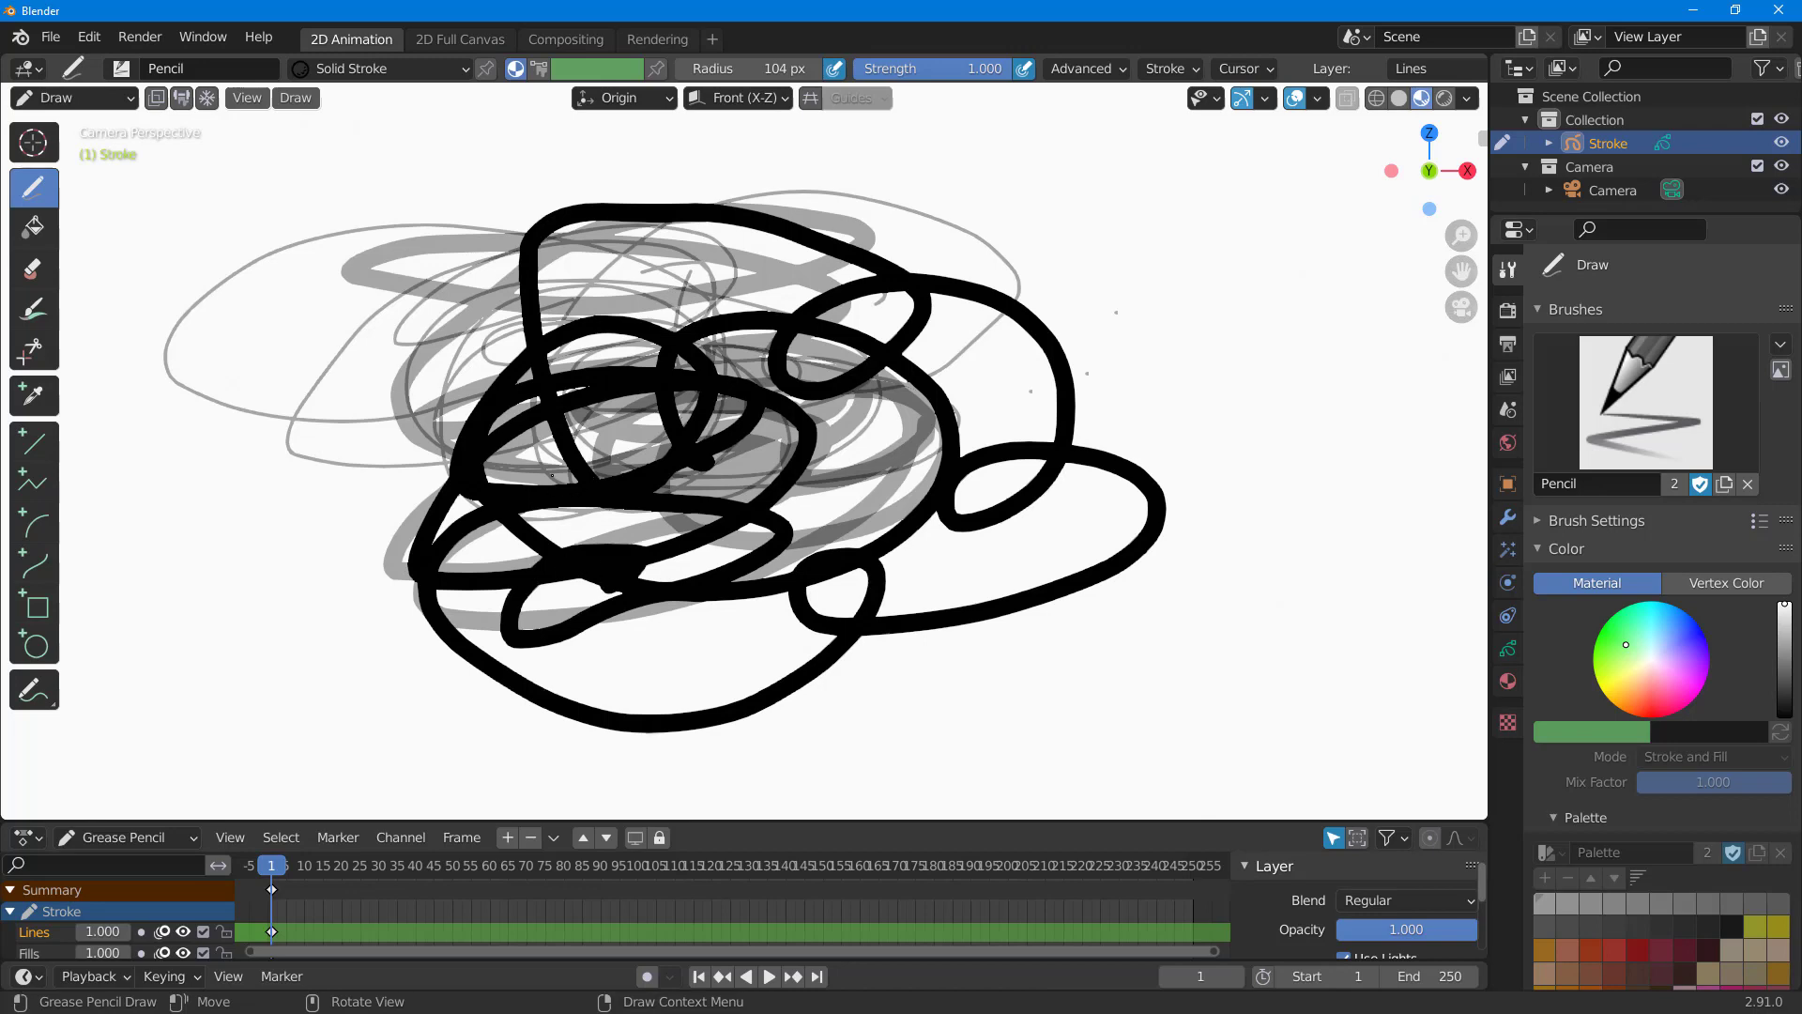
mouse_move(33, 270)
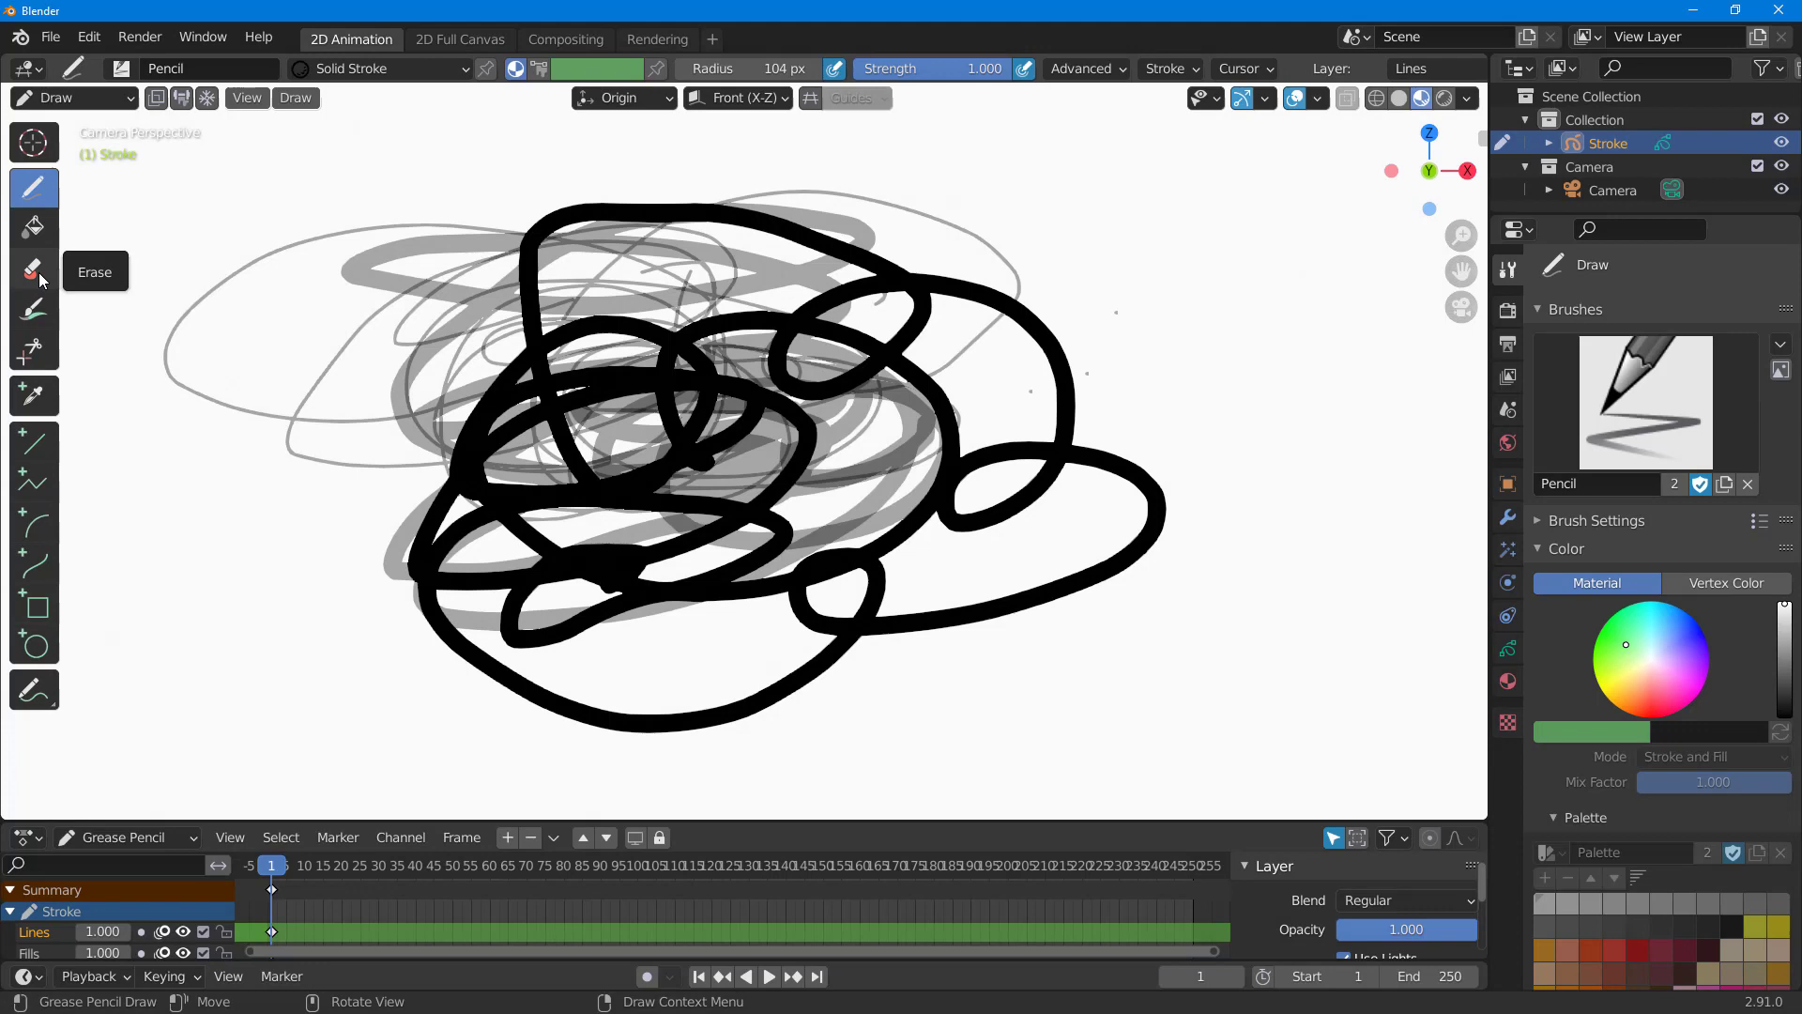
mouse_move(33, 271)
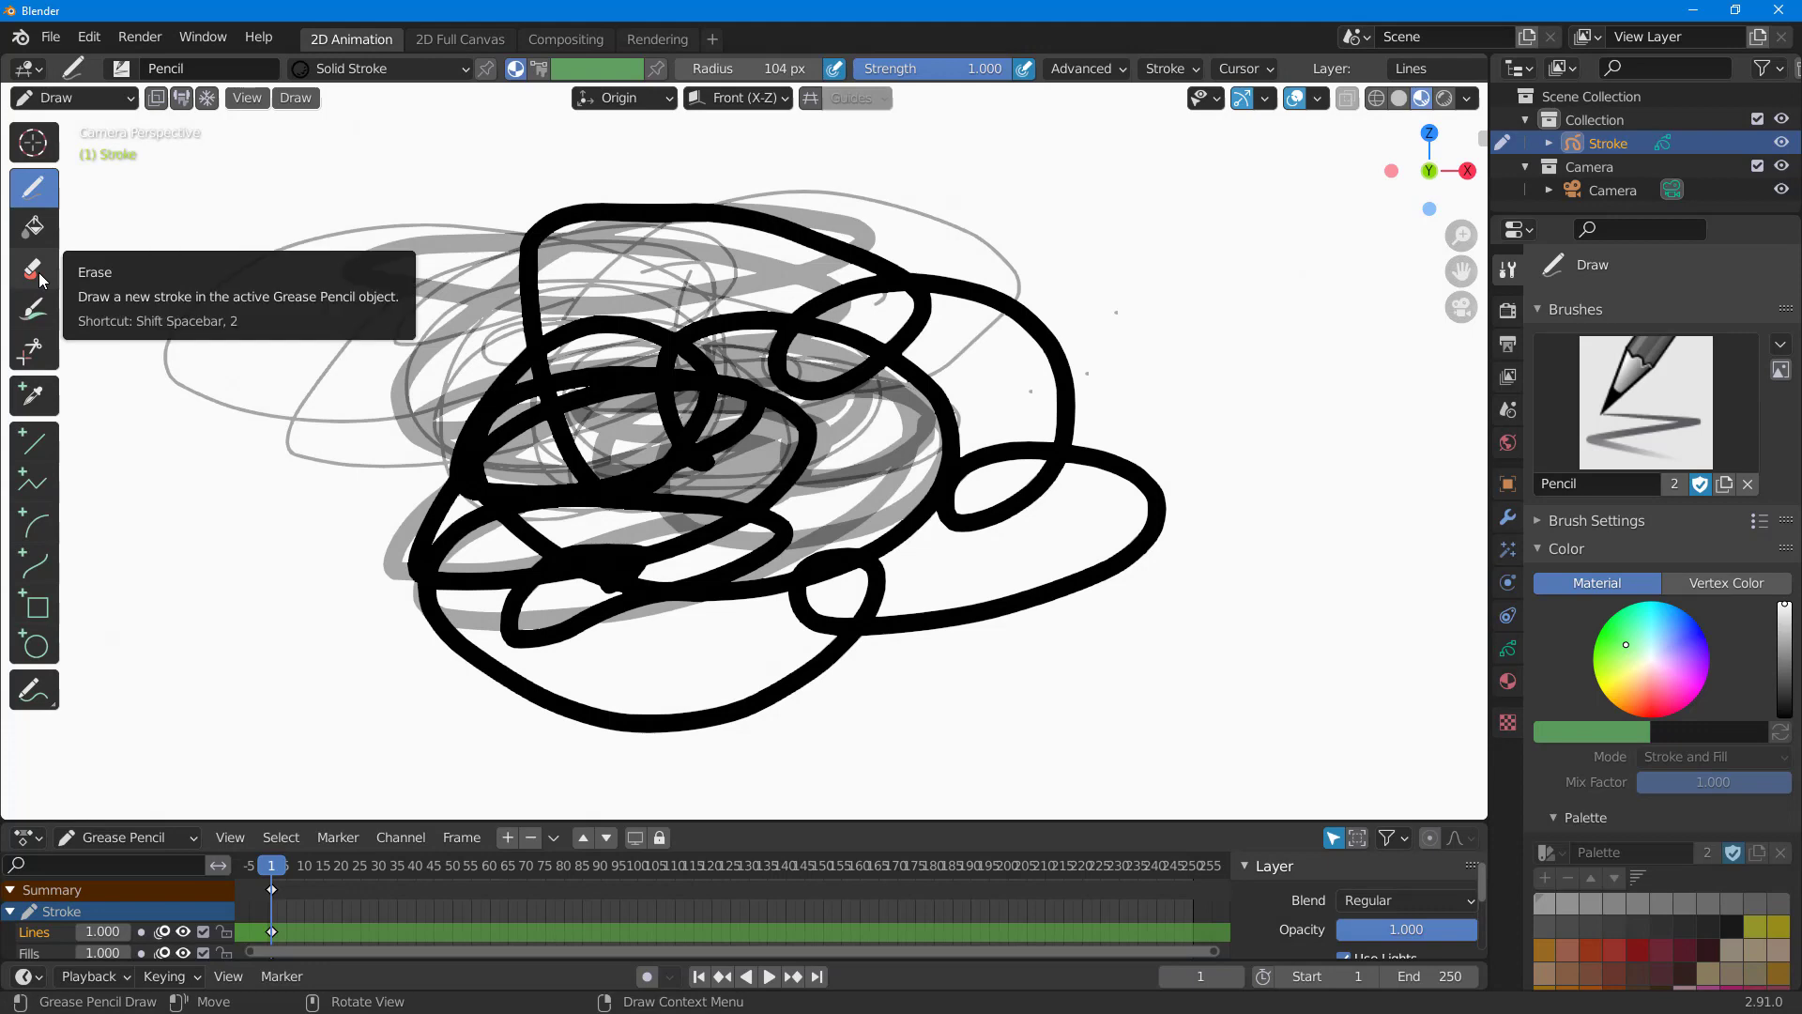
Softly fade the top and central black scribbles with the Eraser Soft brush
click(34, 269)
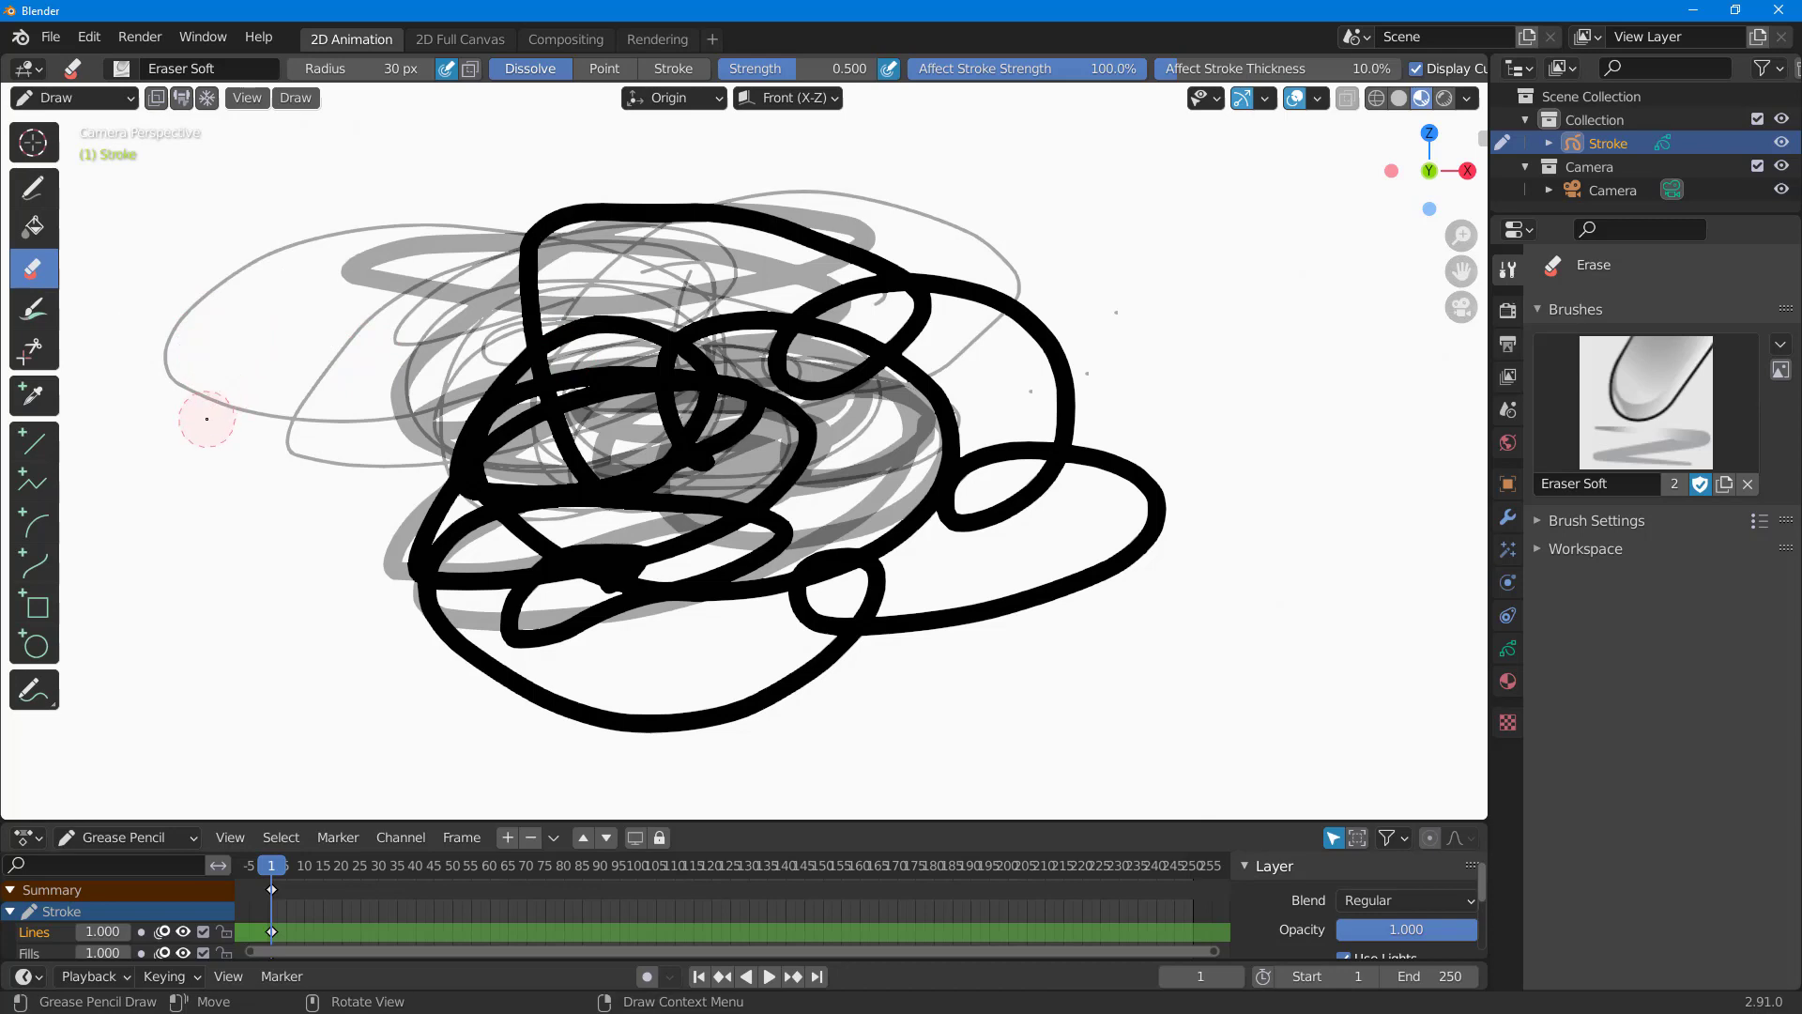
drag(207, 419, 1074, 351)
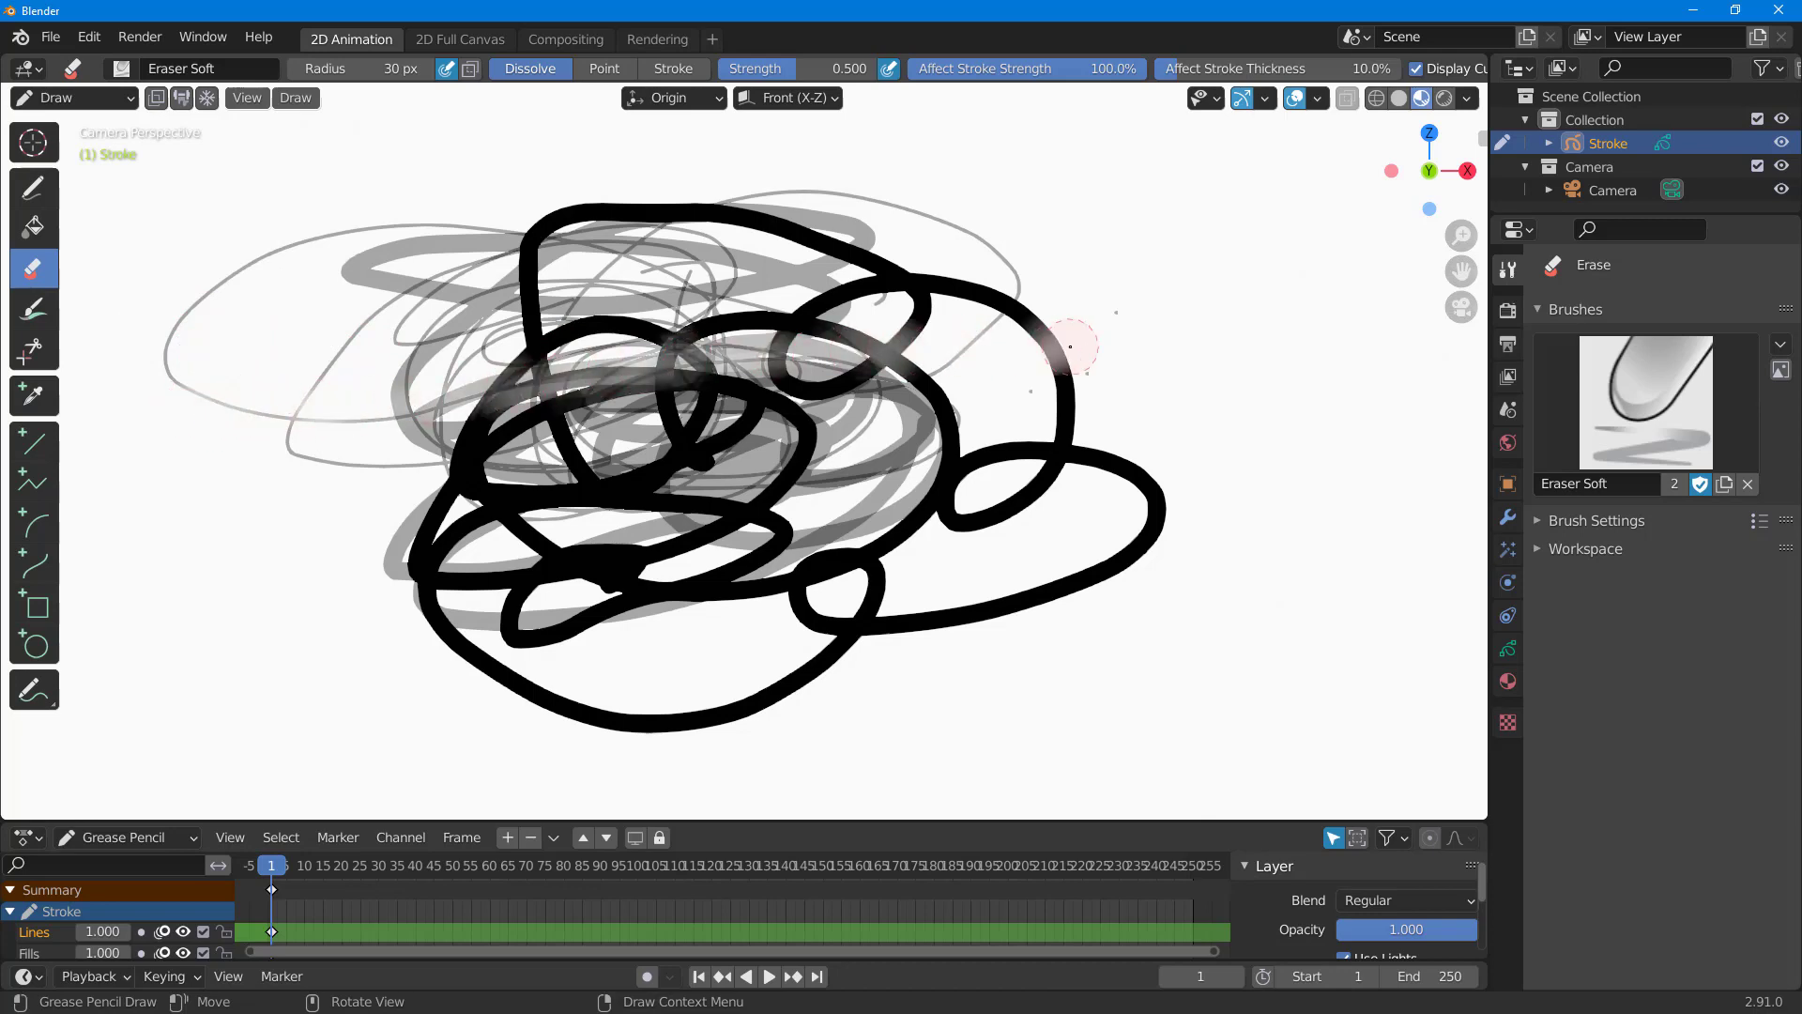
drag(1068, 345, 714, 385)
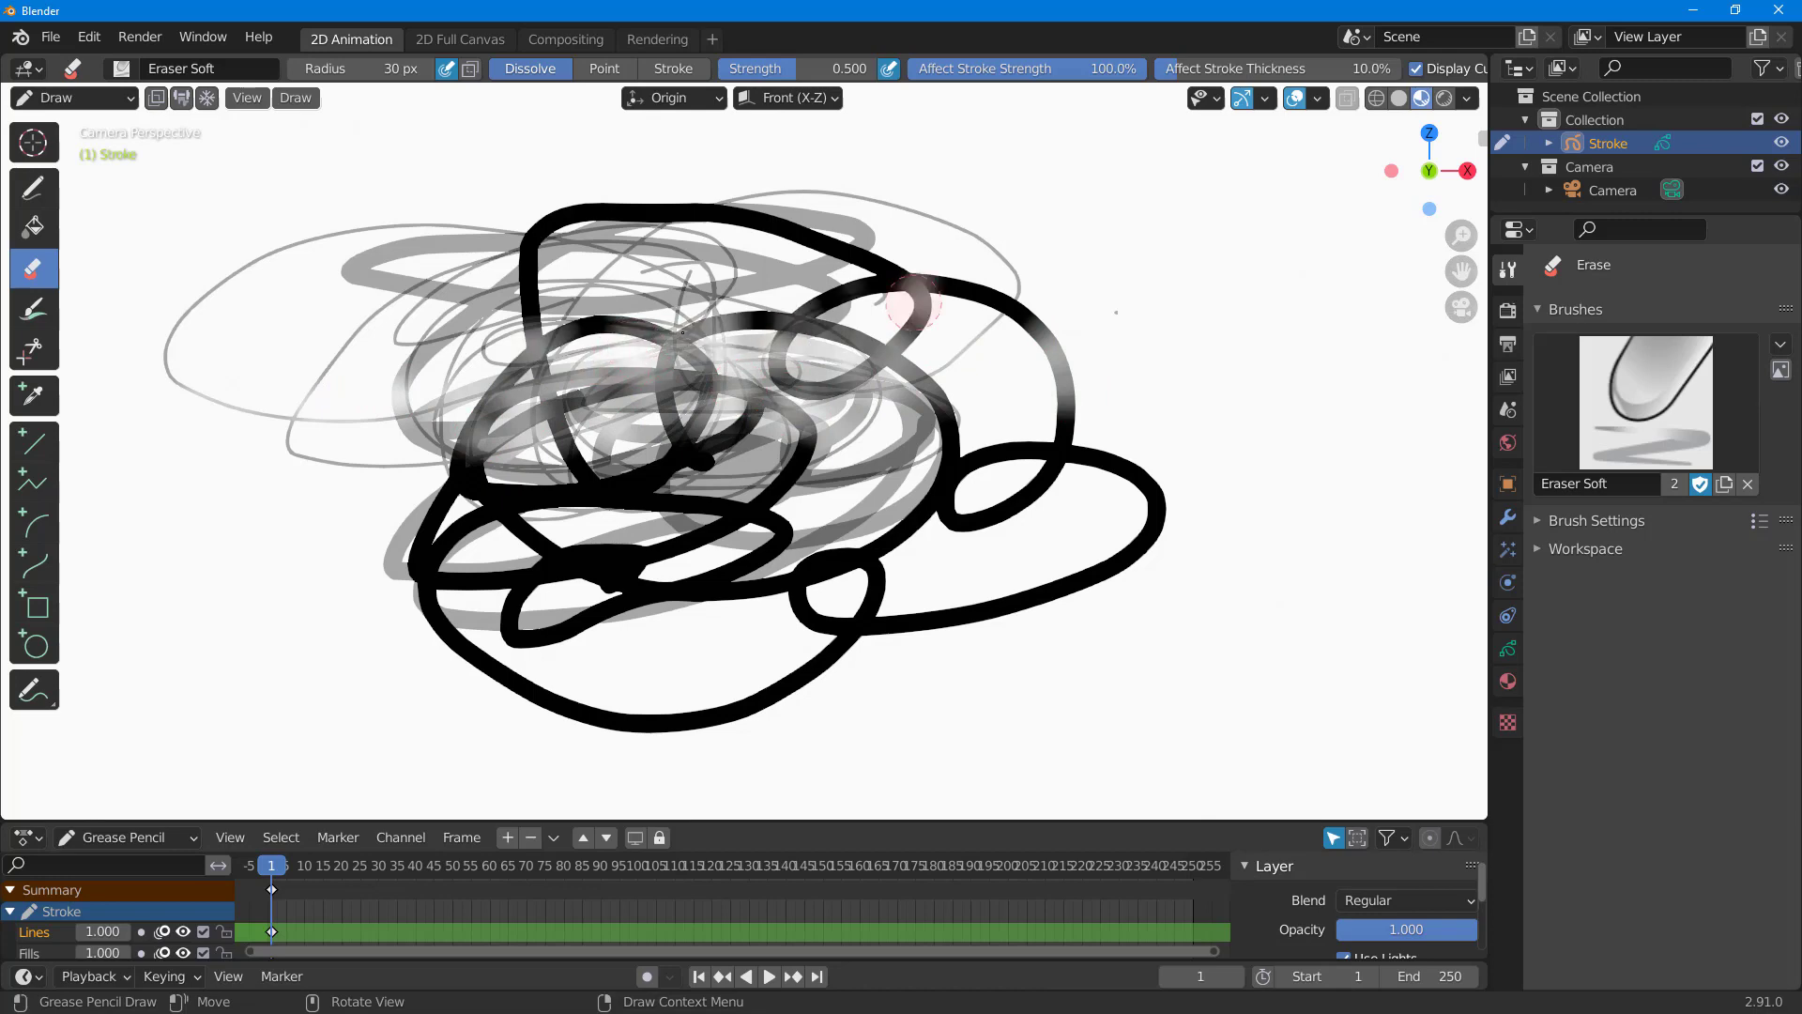
drag(914, 305, 787, 349)
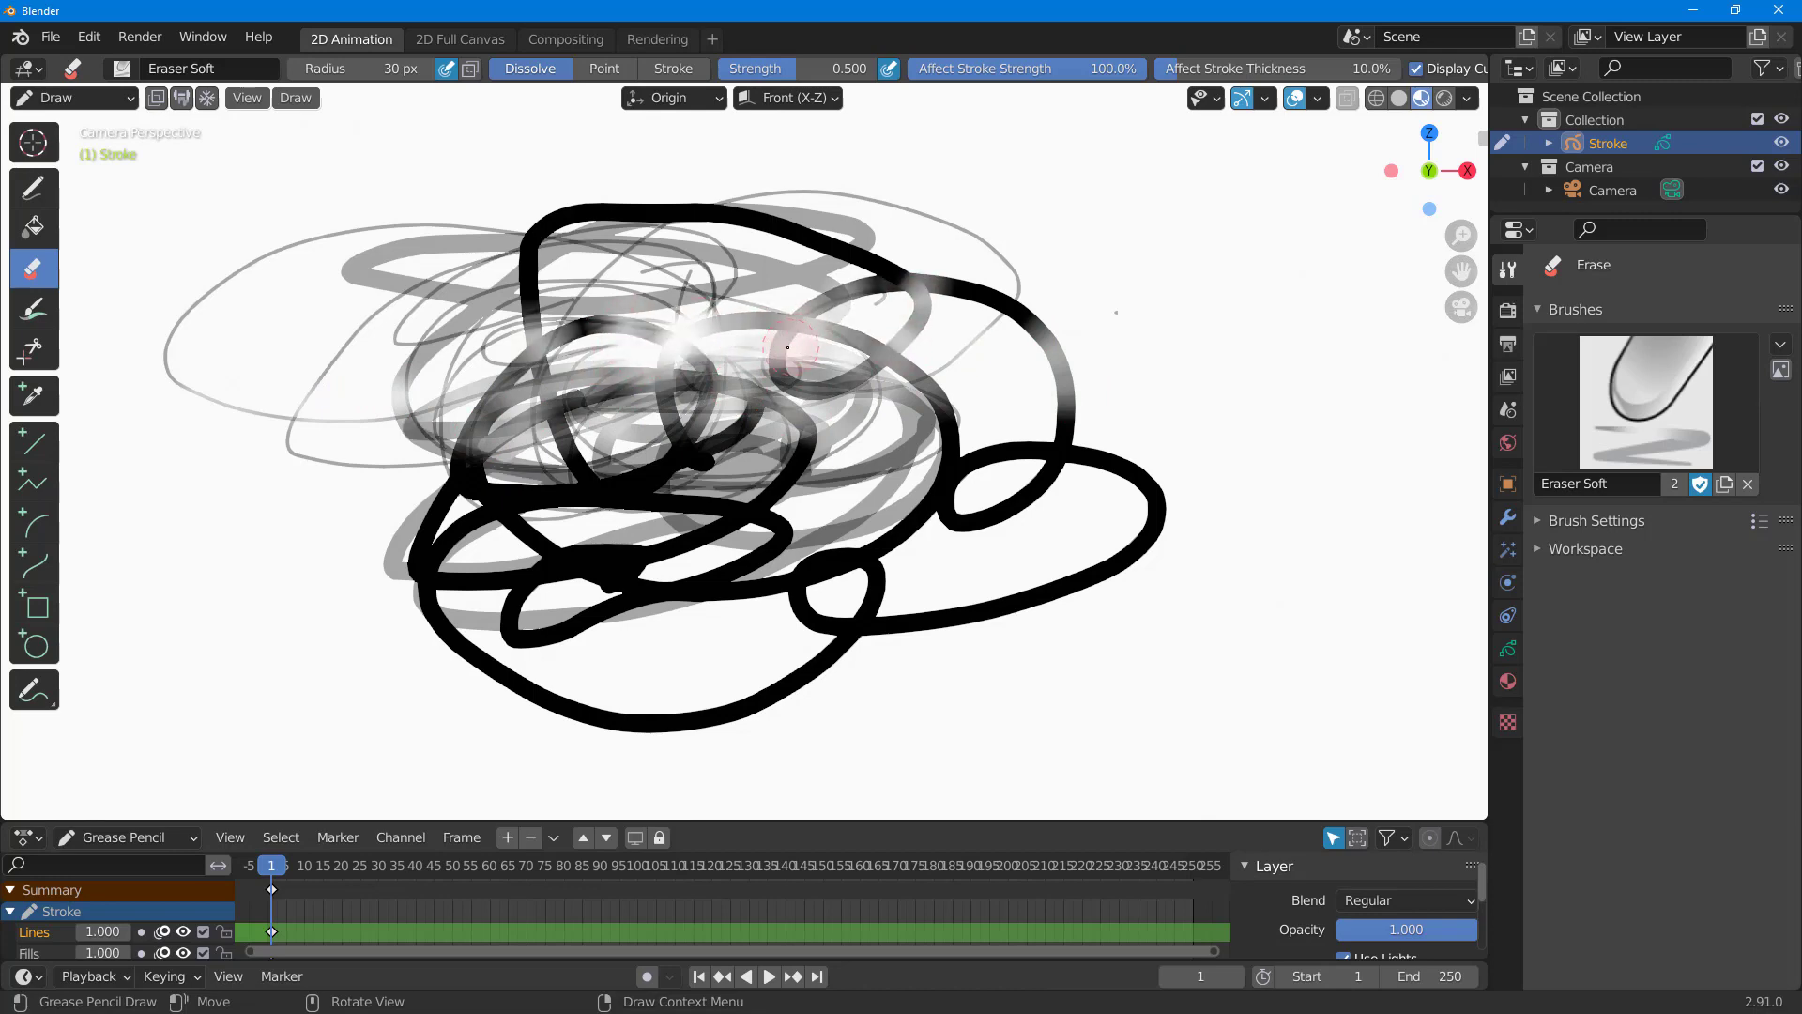
drag(786, 347, 678, 340)
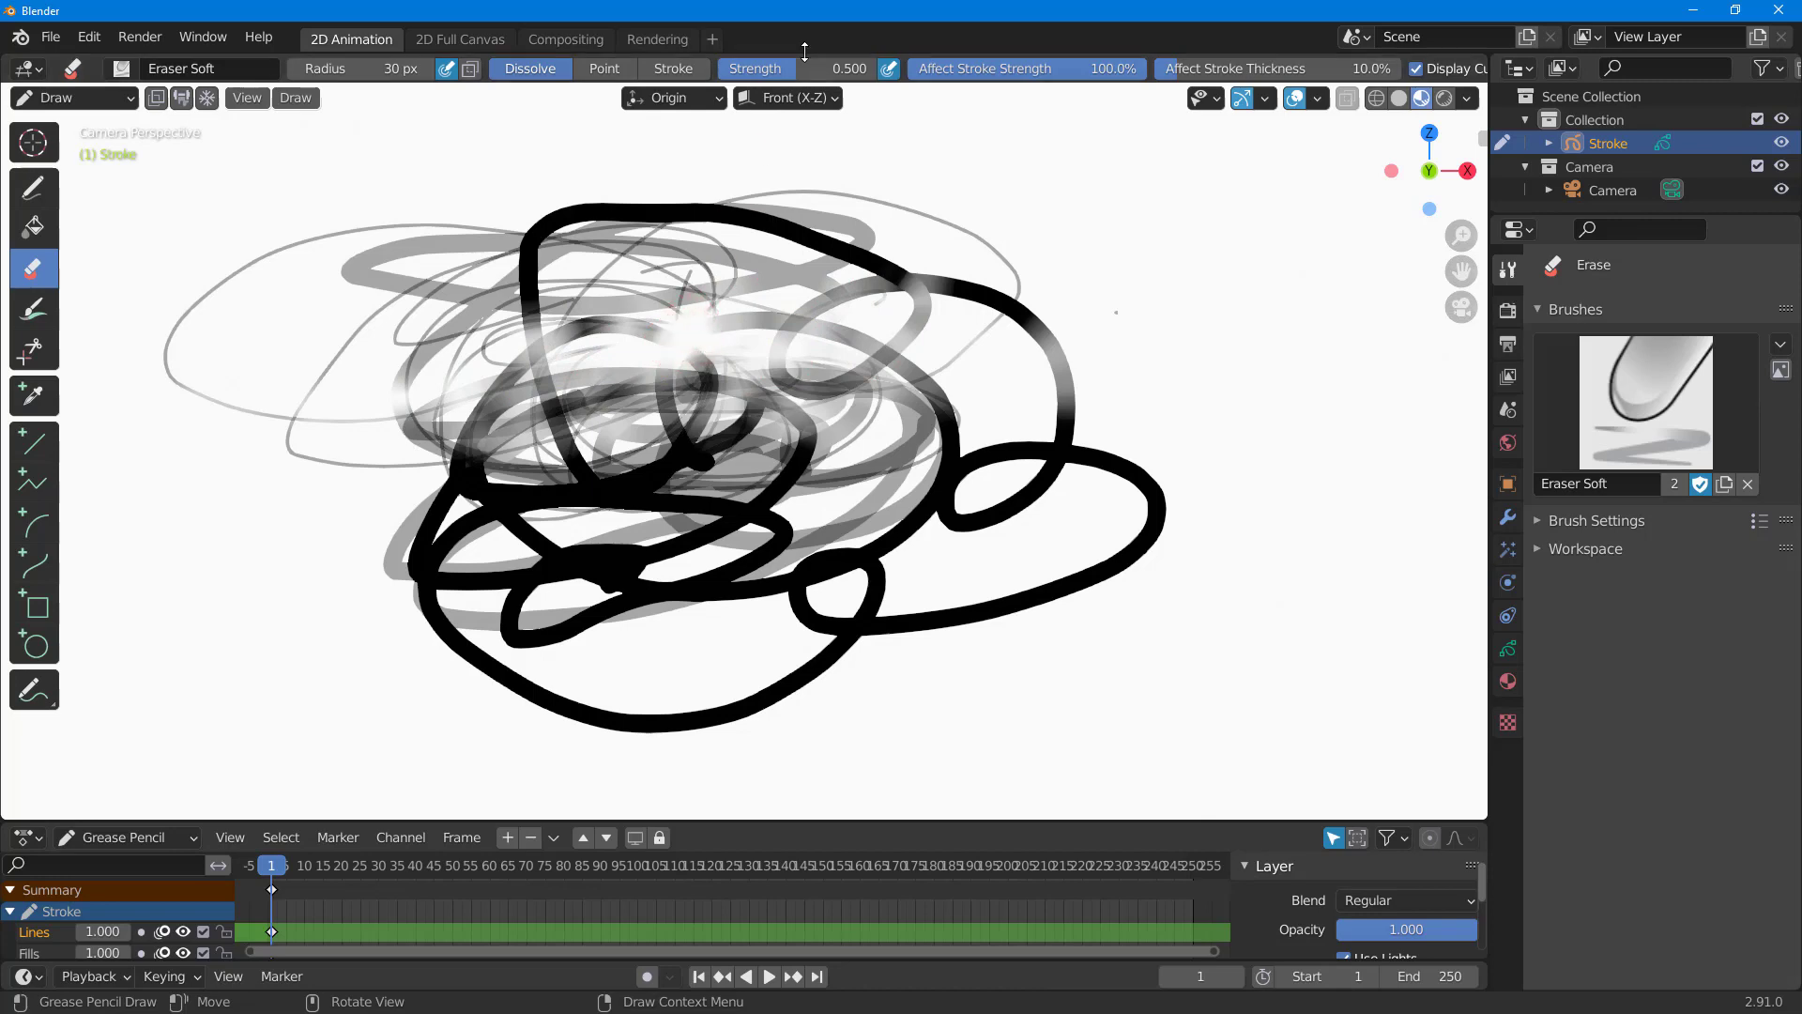
mouse_move(754, 68)
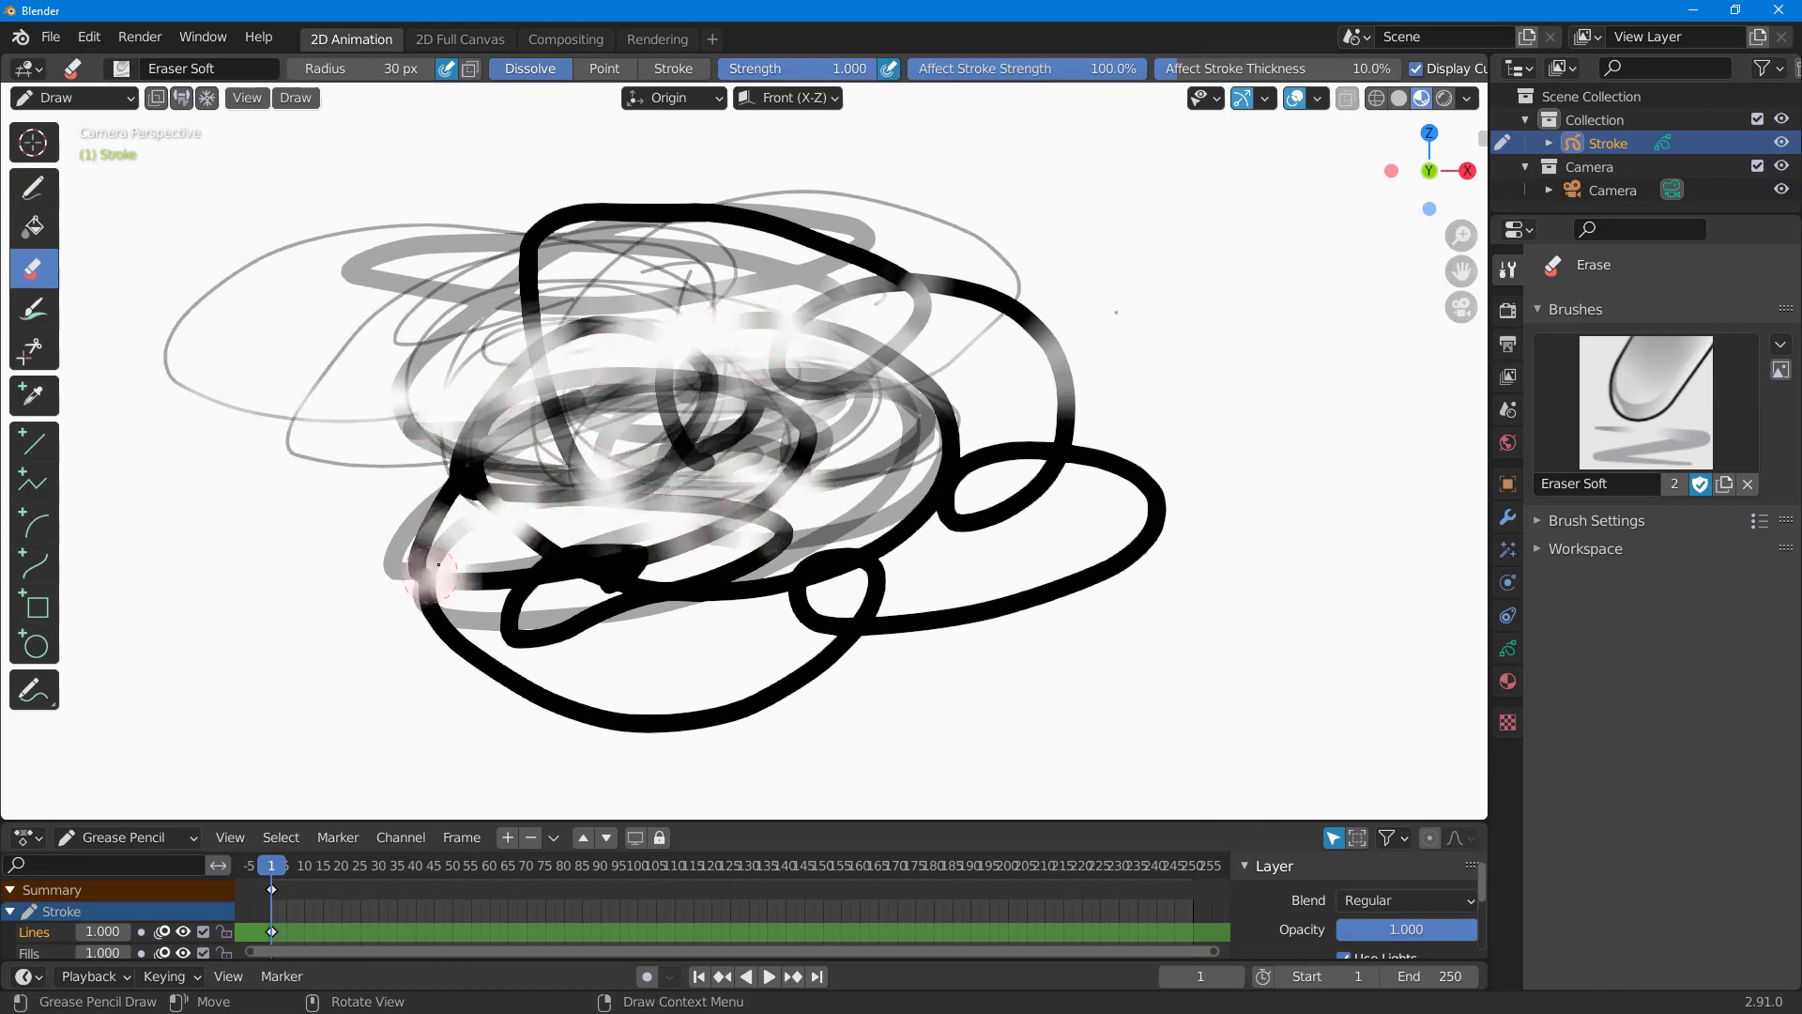
With stronger, larger soft eraser, wipe away most of the remaining left and lower scribbles
drag(439, 564, 381, 537)
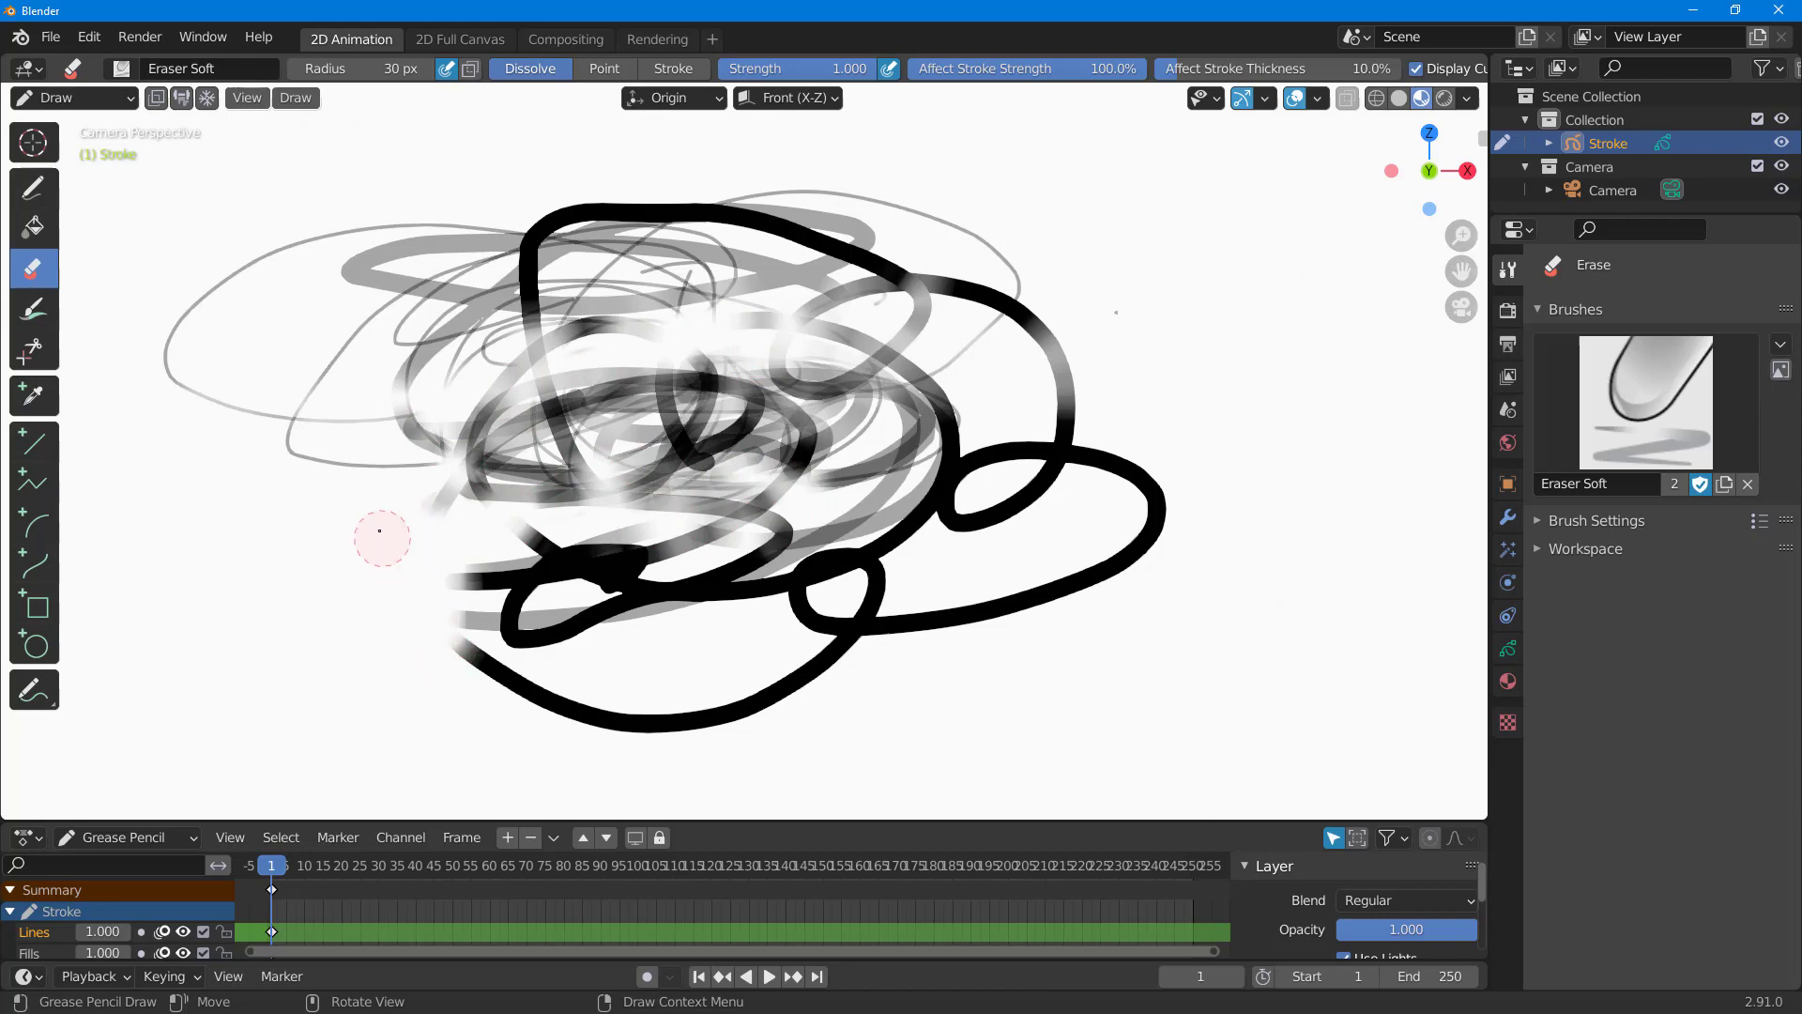
drag(381, 537, 687, 135)
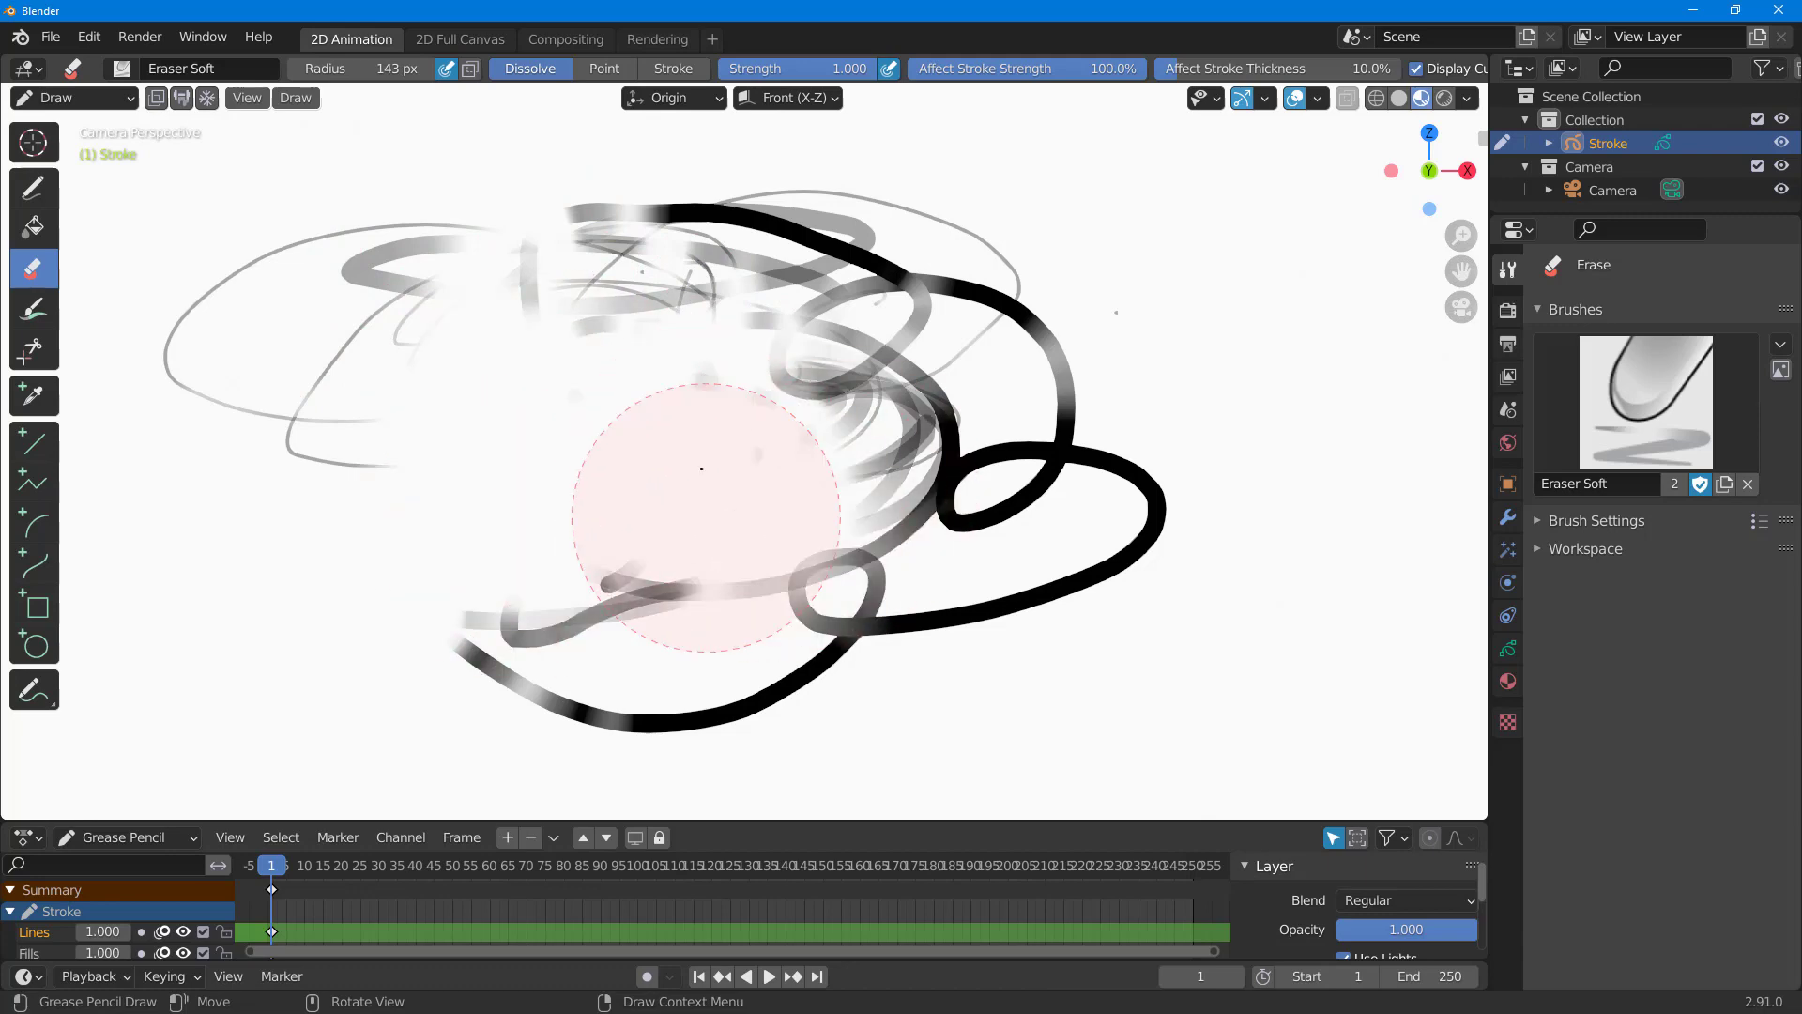
drag(700, 470, 608, 608)
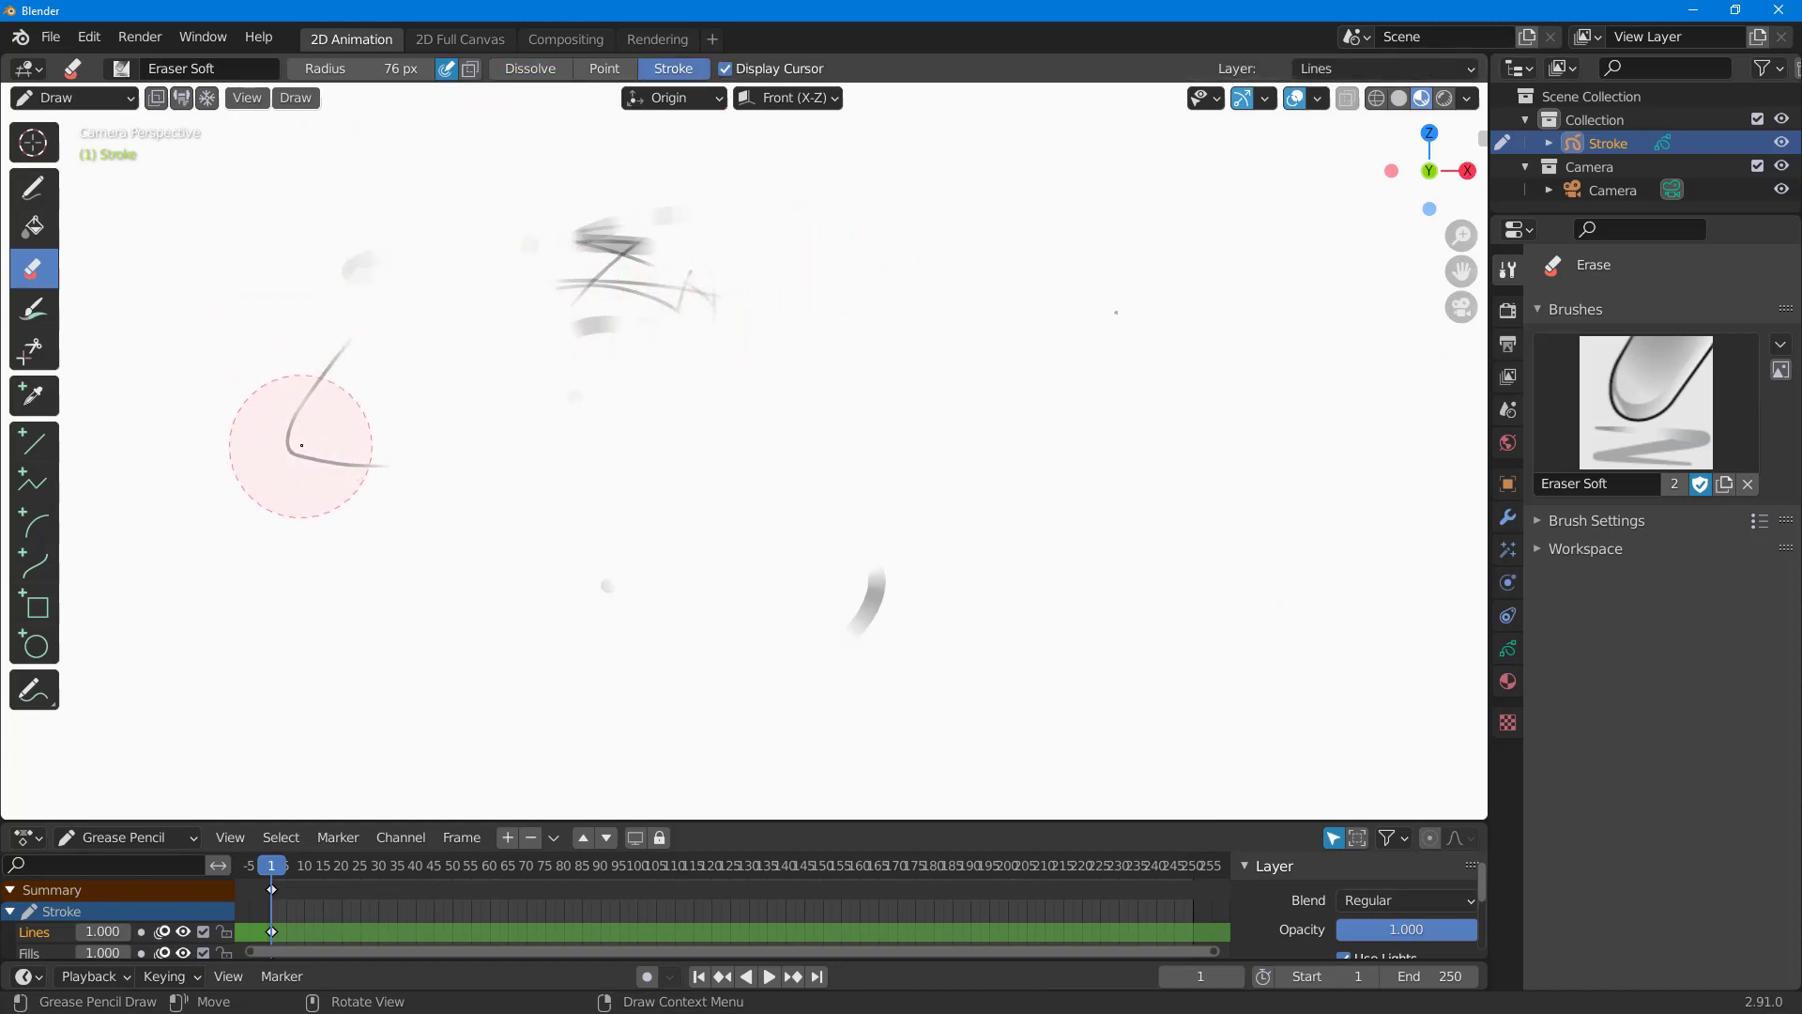
Cut sections out of the new black scribble with a hard eraser in Point mode
click(33, 188)
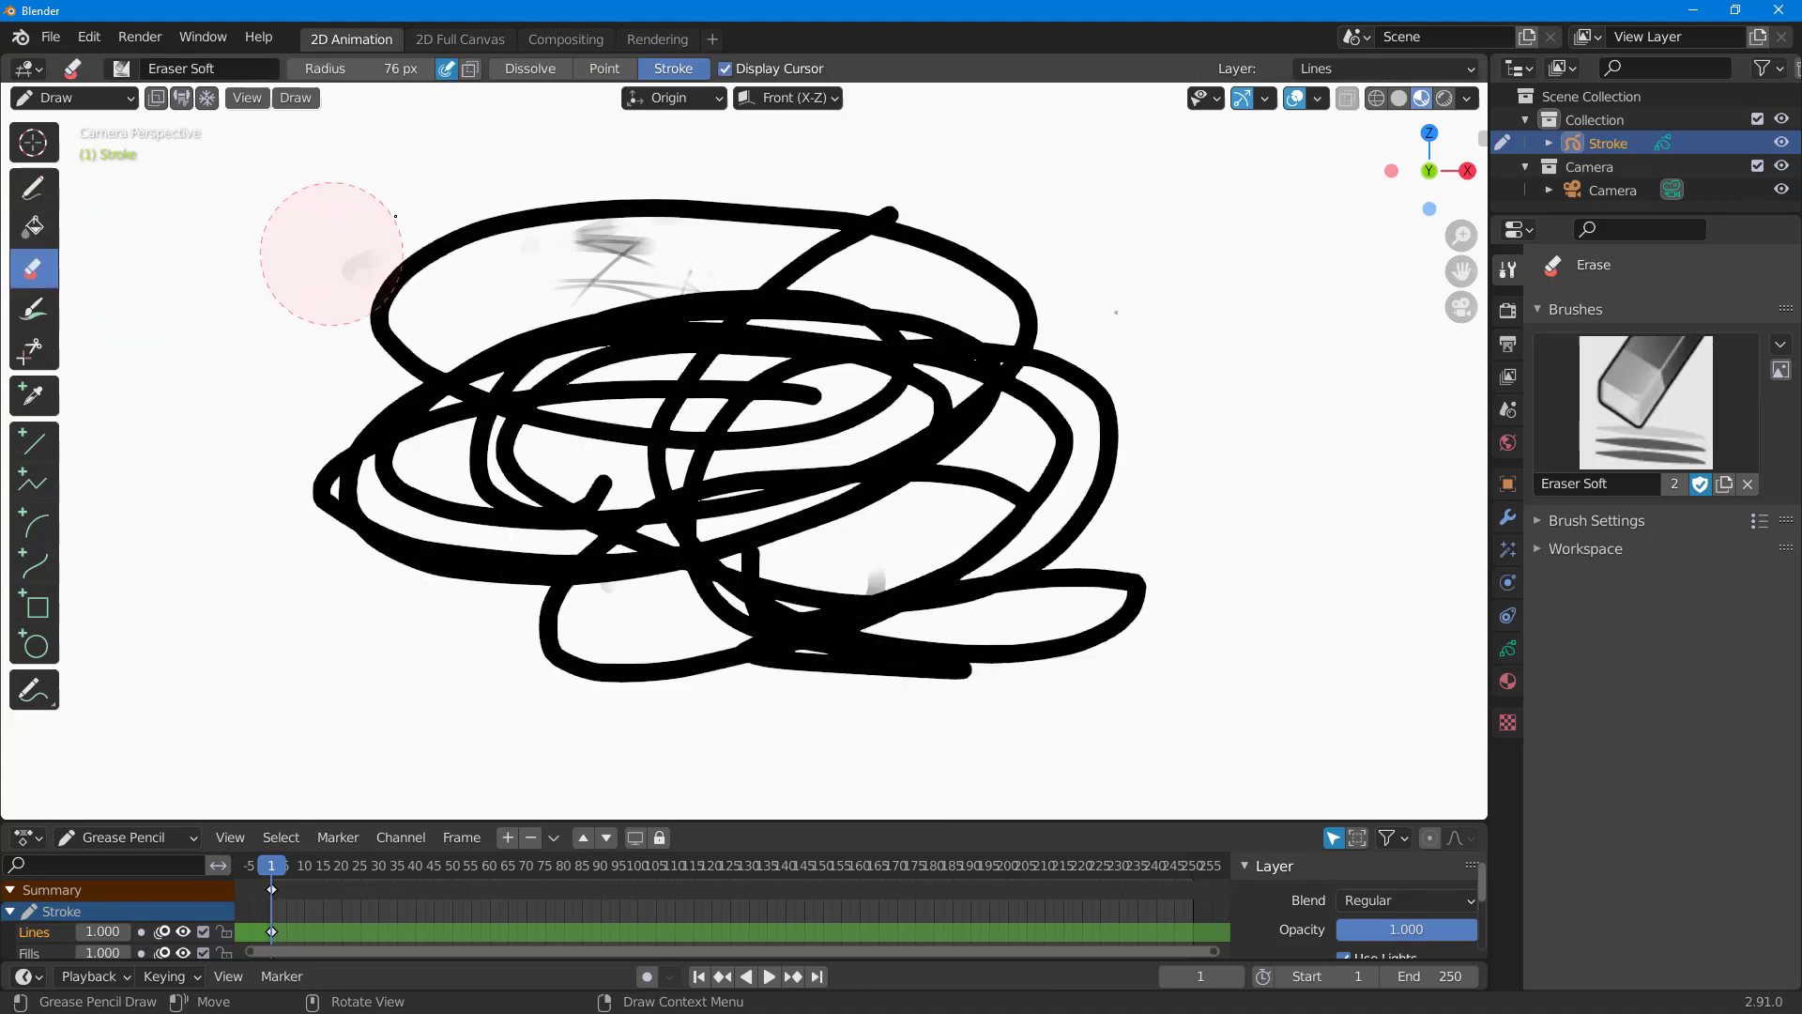
drag(334, 253, 672, 304)
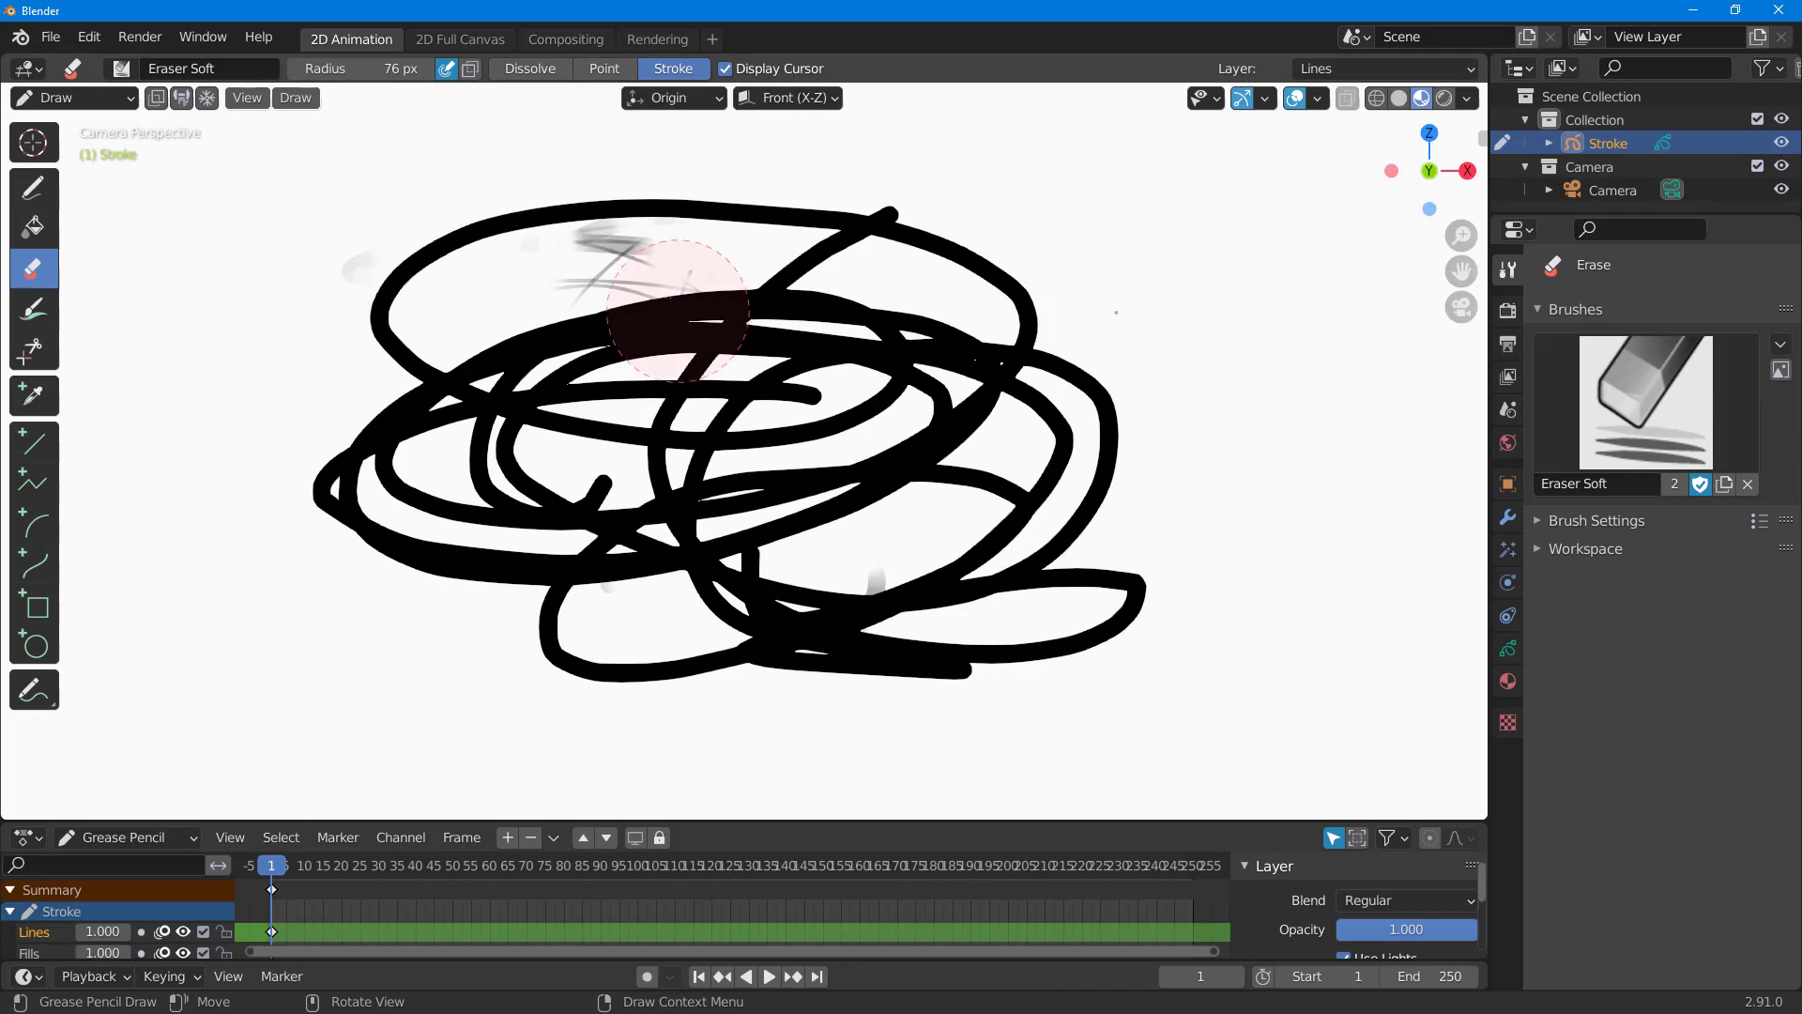
drag(672, 310, 591, 145)
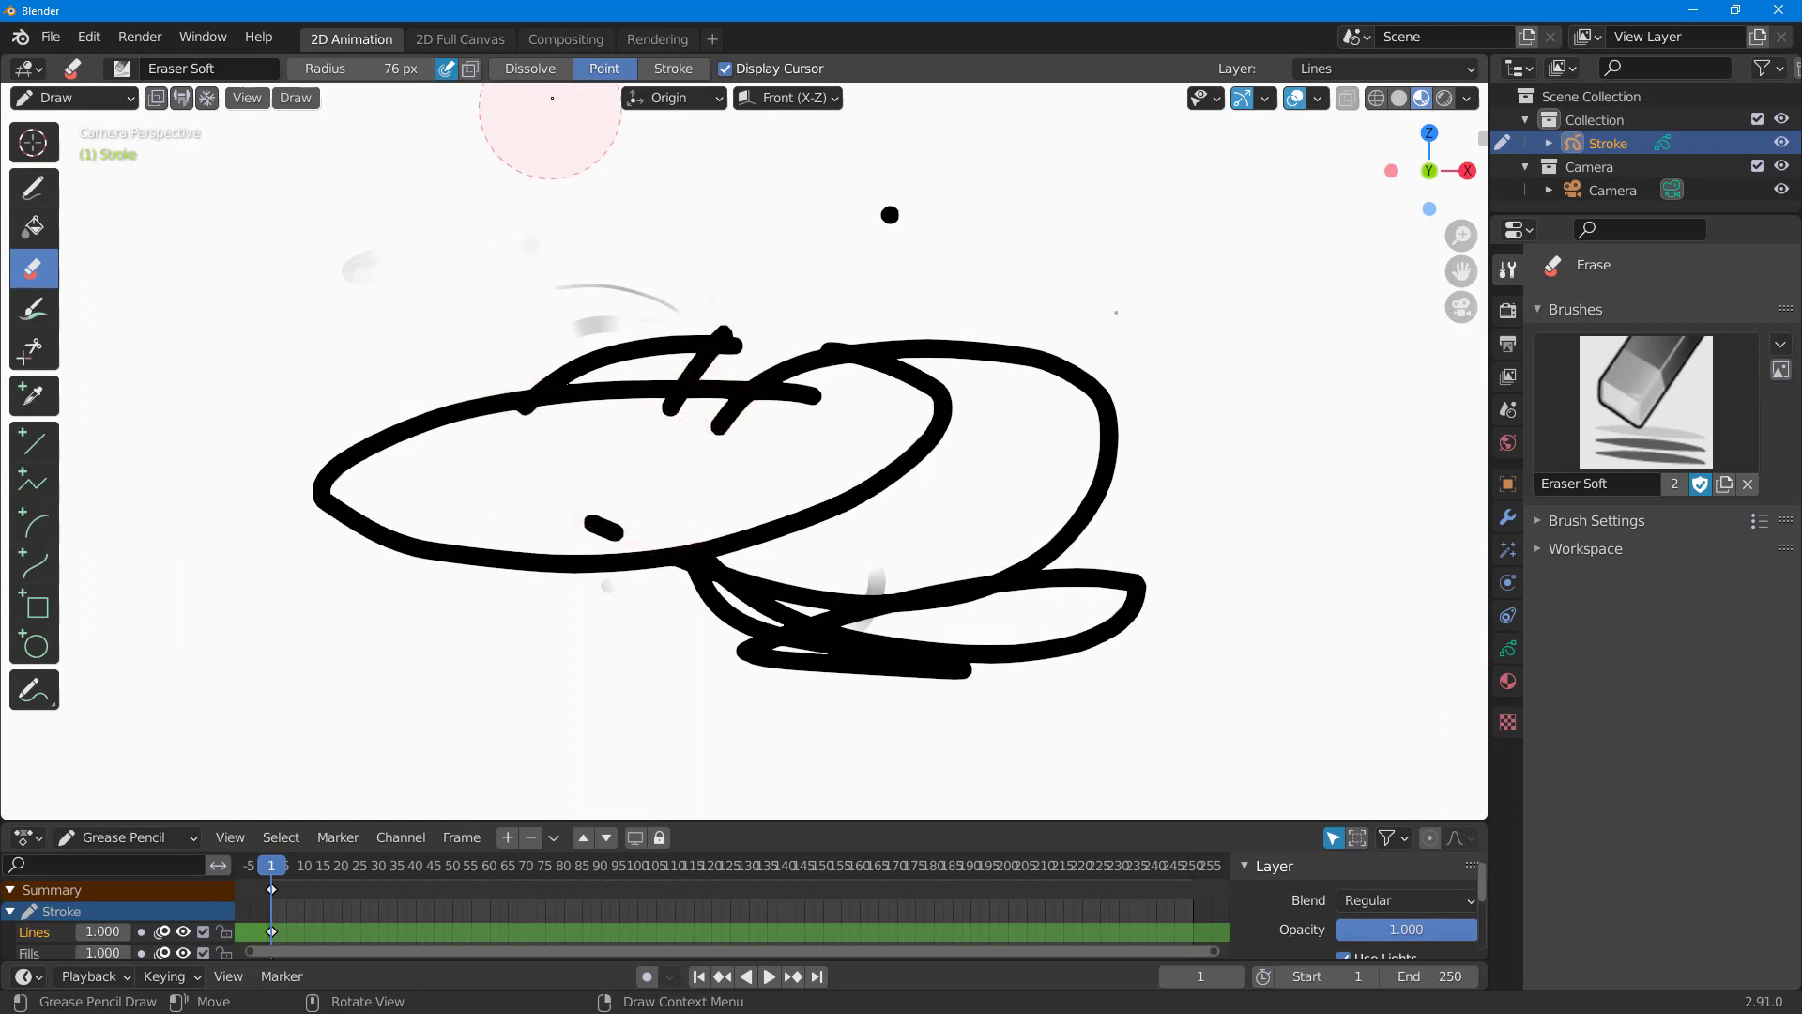
Dissolve the remaining black strokes to soft grey with the eraser in Dissolve mode
click(529, 67)
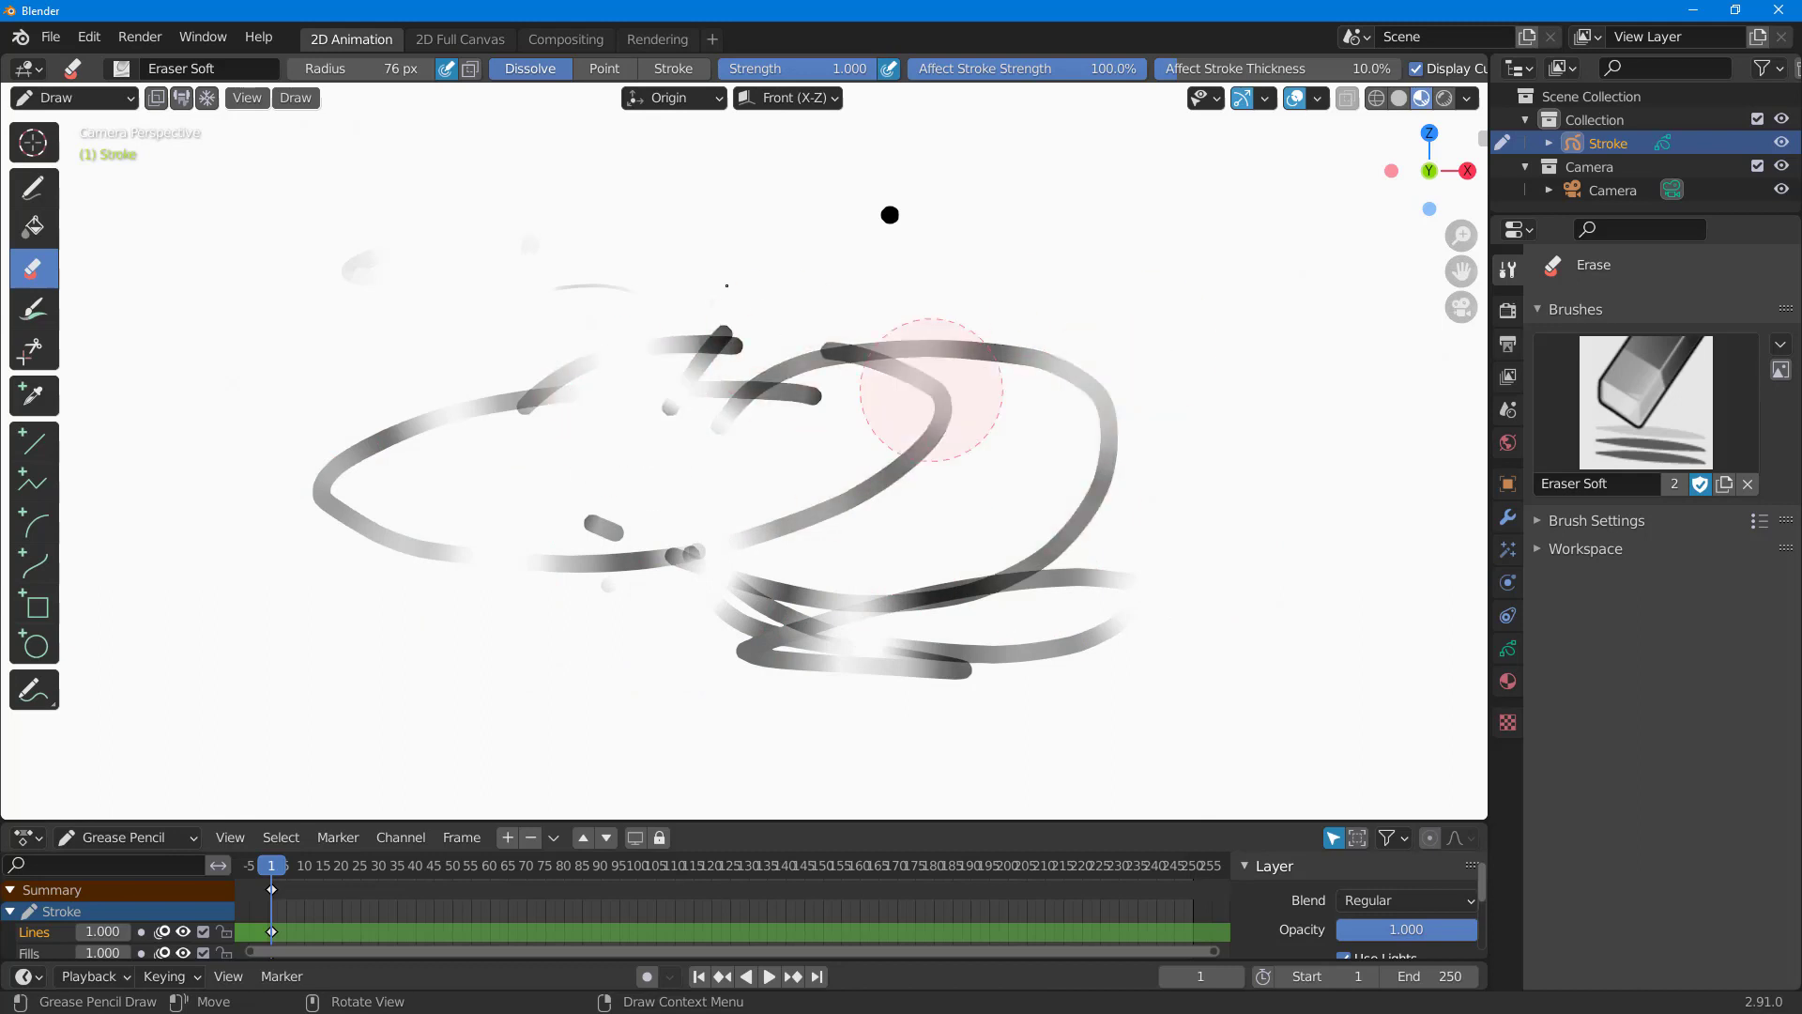
drag(931, 390, 940, 655)
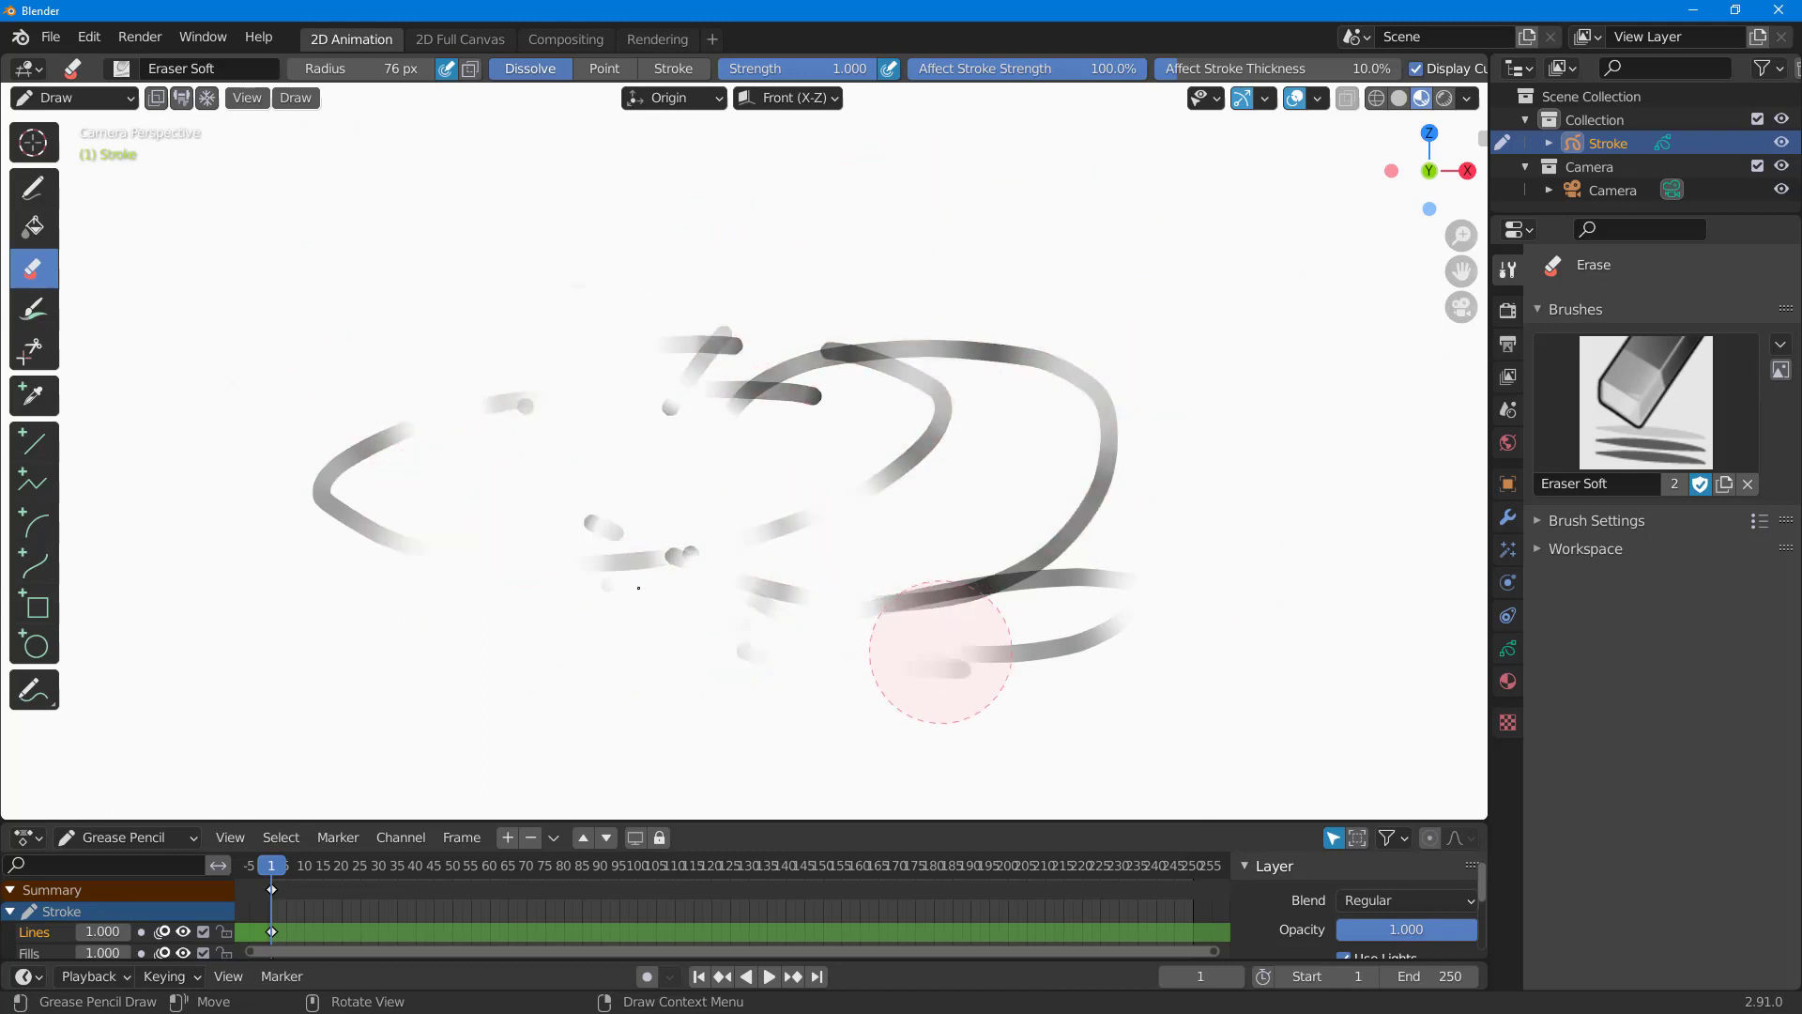
drag(942, 655, 741, 449)
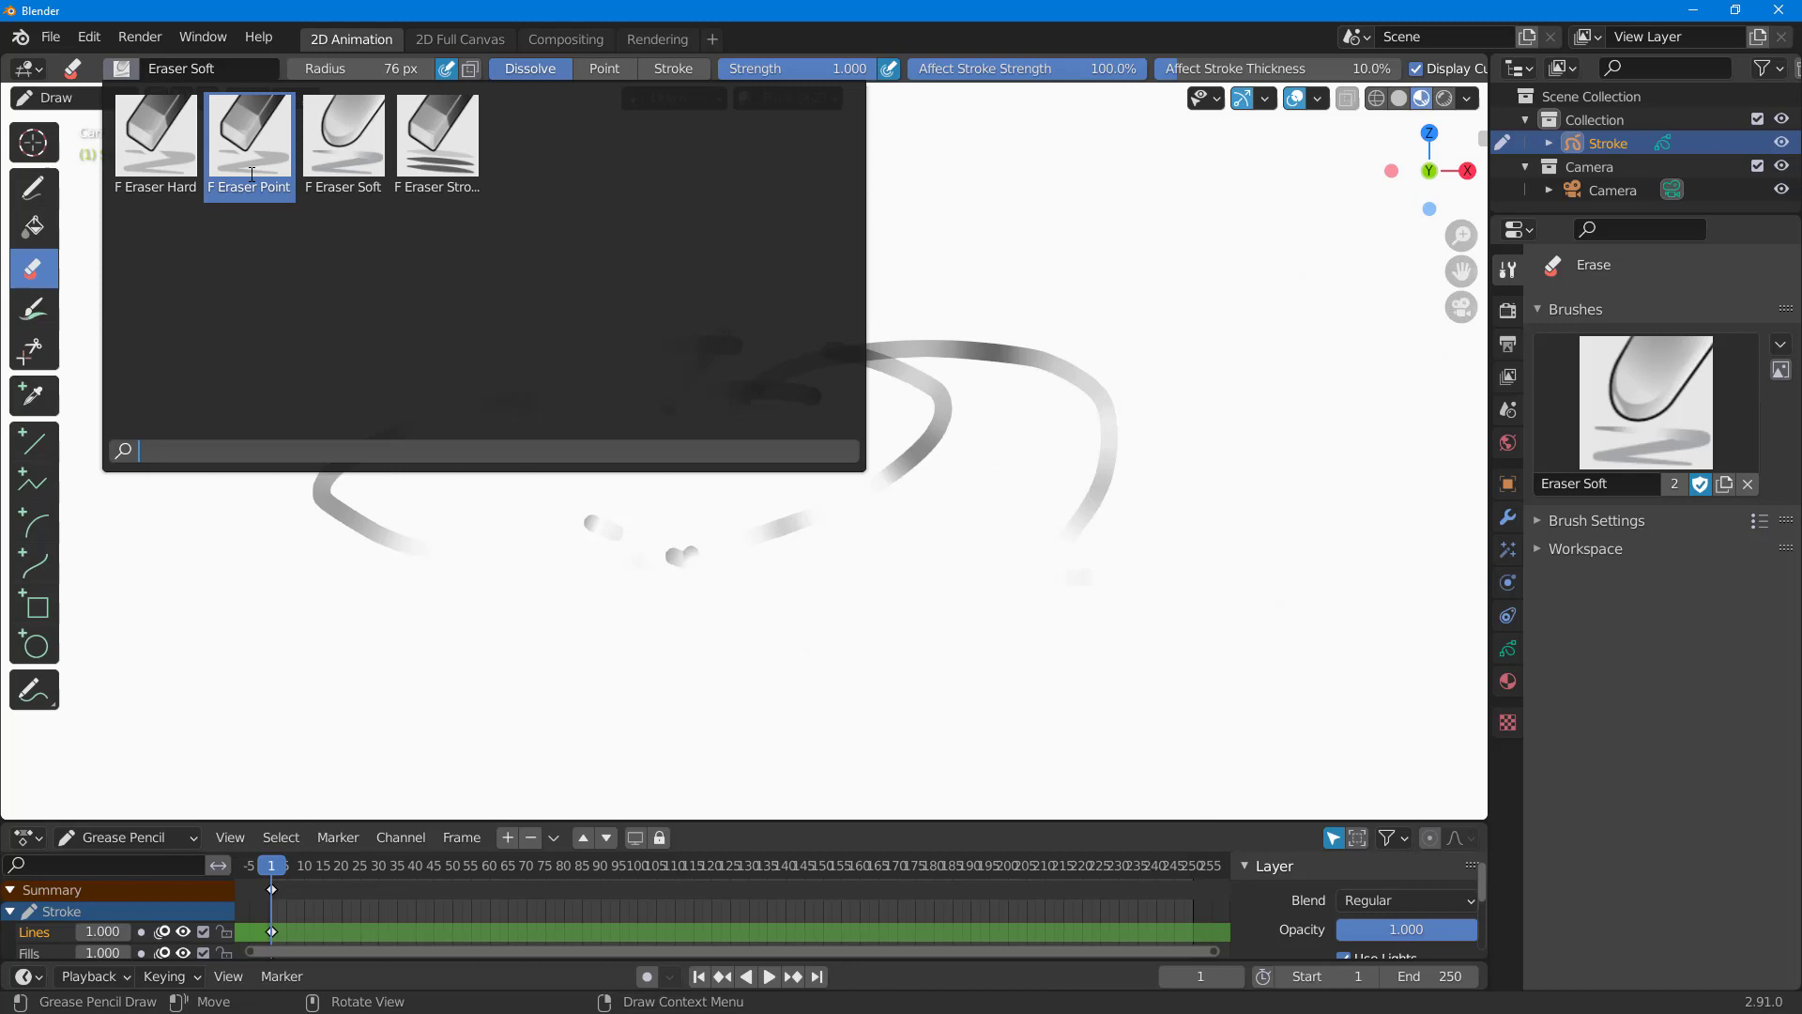
Browse Eraser Point, Hard and Soft brushes, ending with Eraser Stroke as the active eraser
click(249, 137)
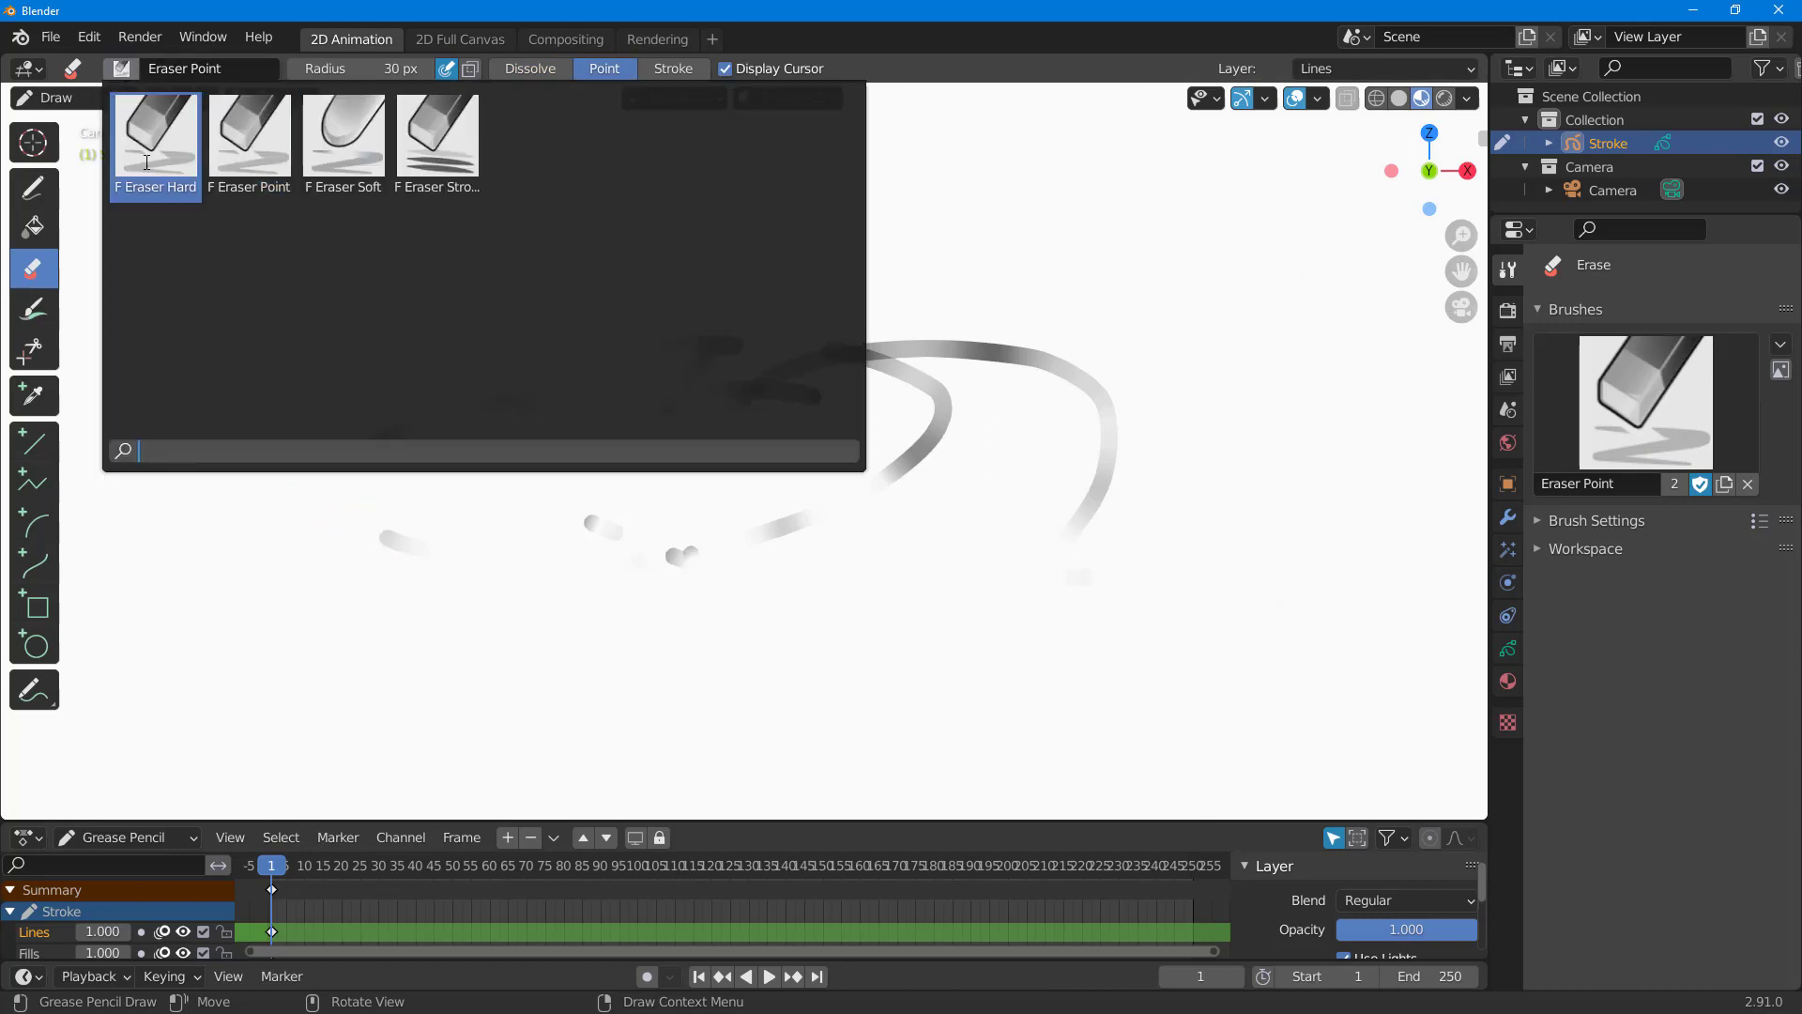
click(156, 131)
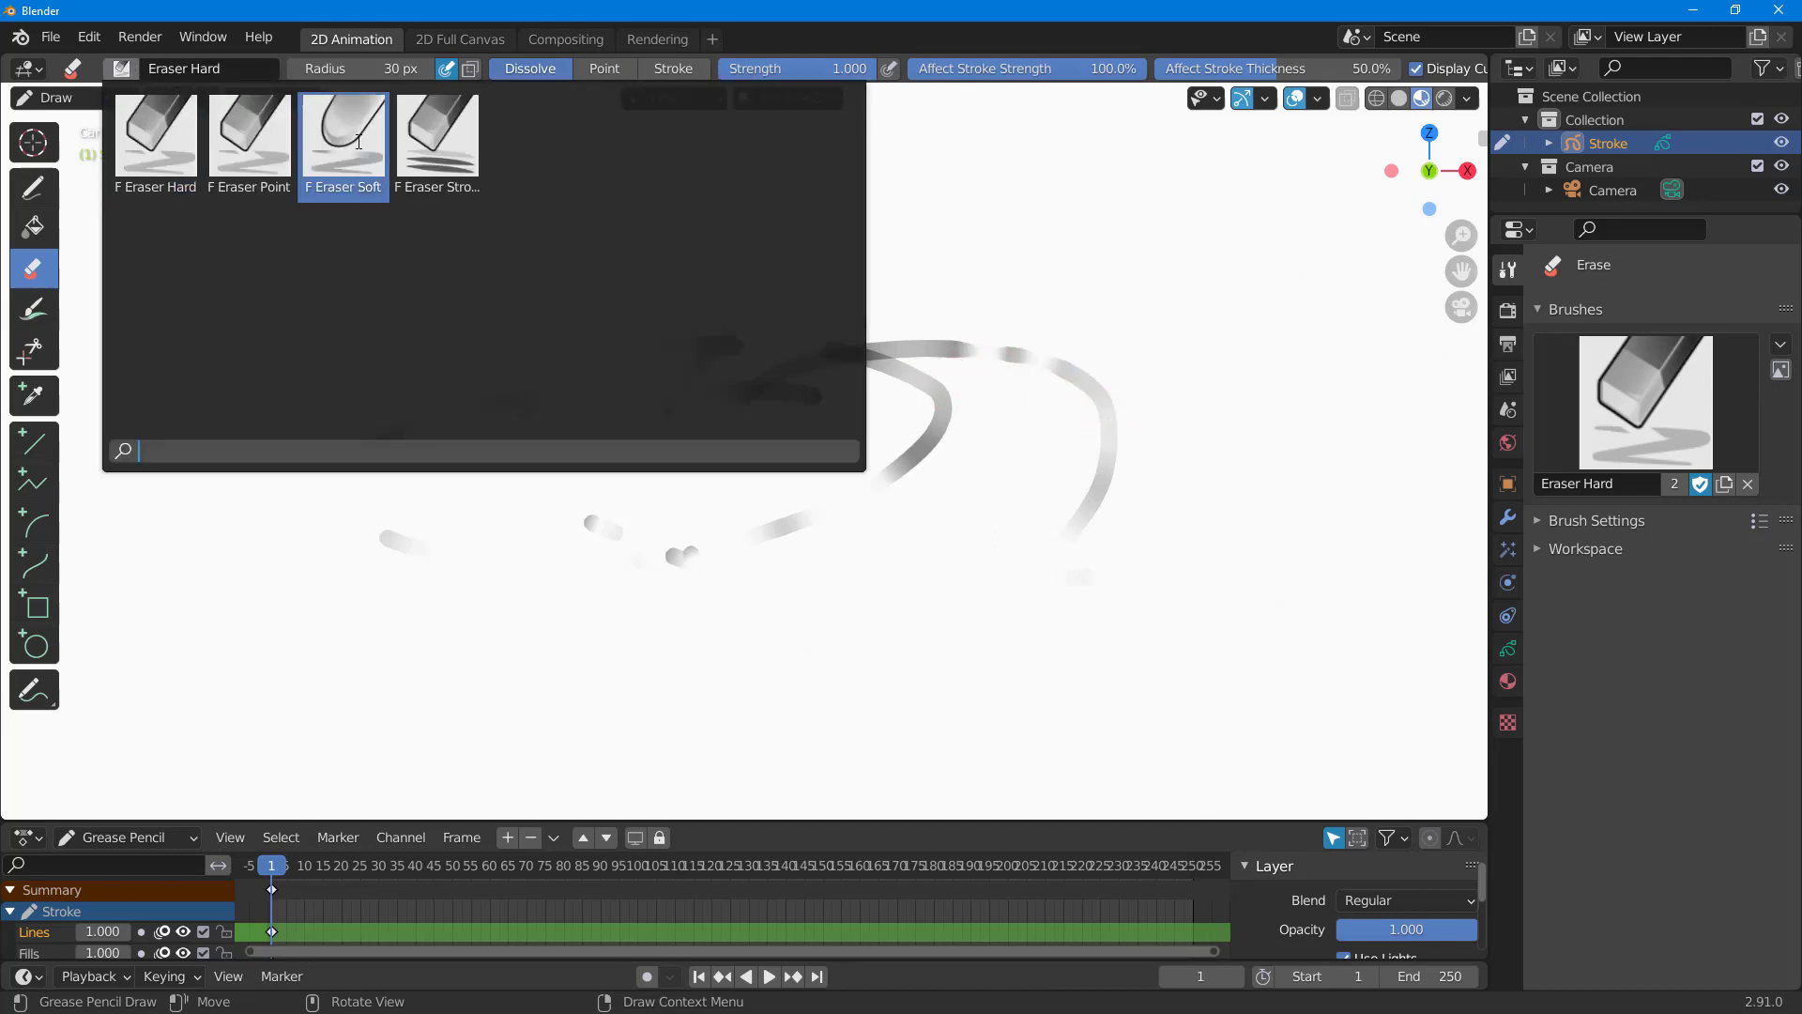
click(342, 131)
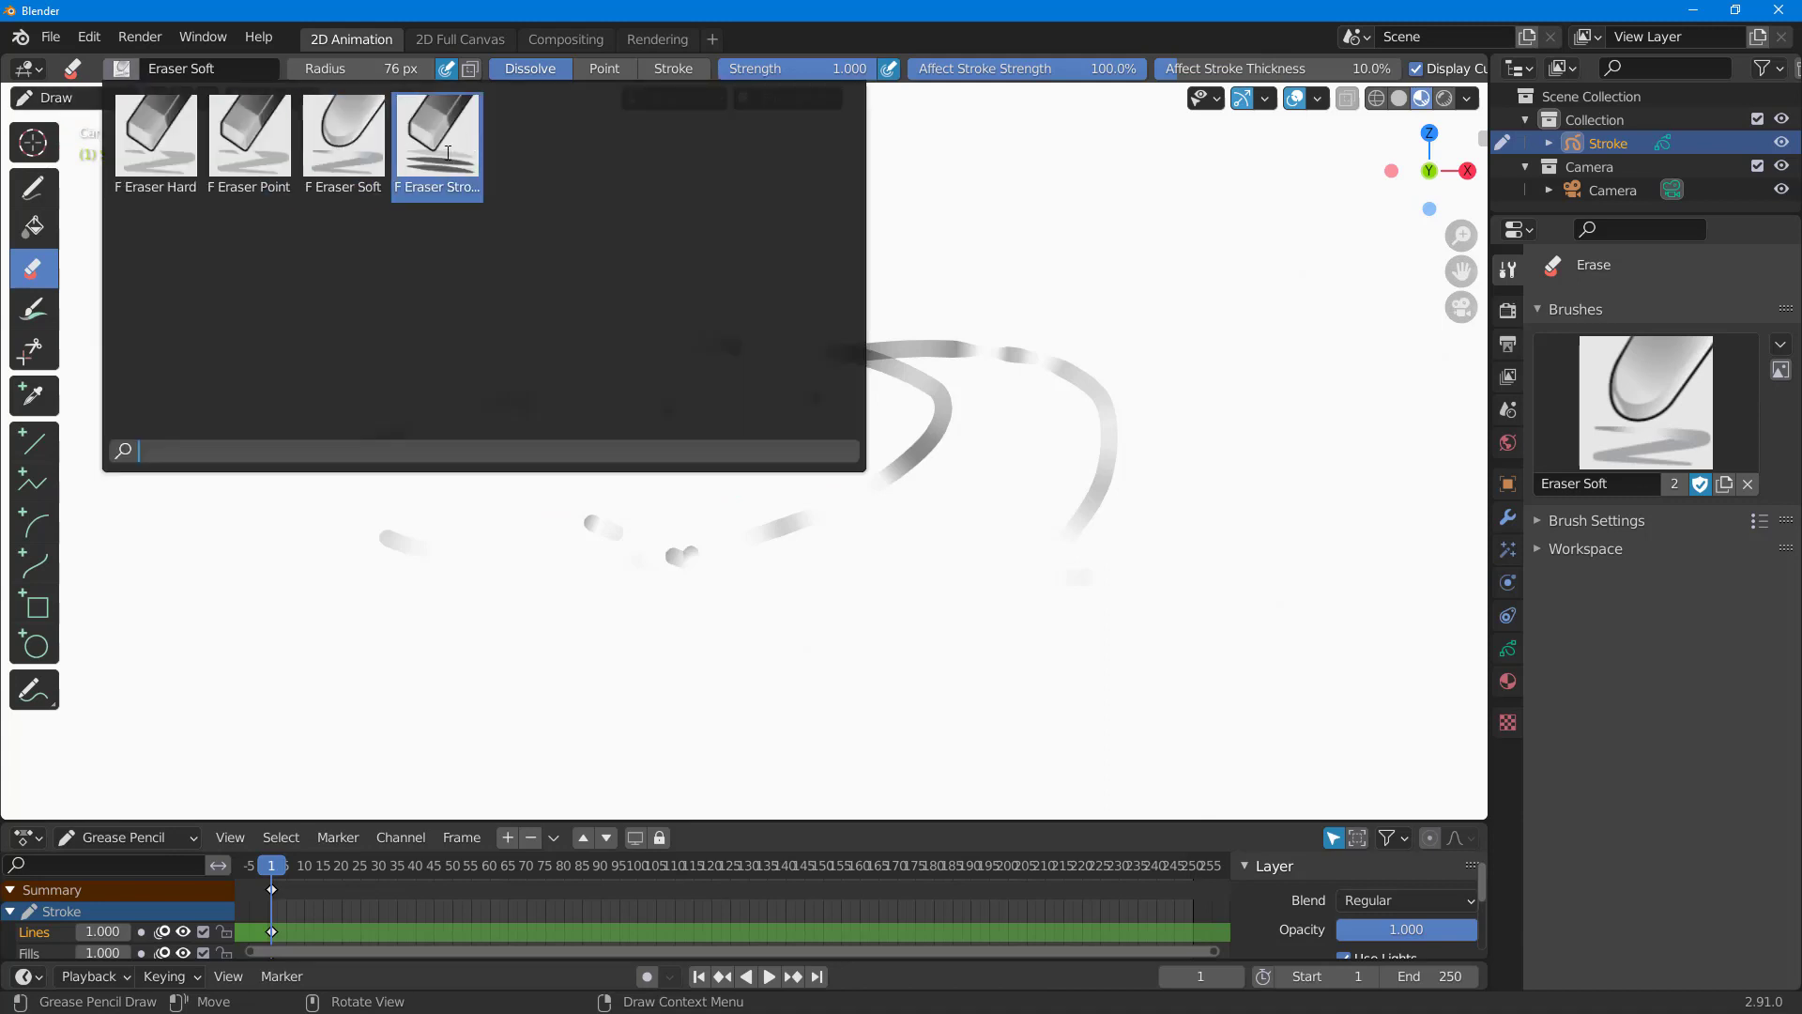
click(437, 137)
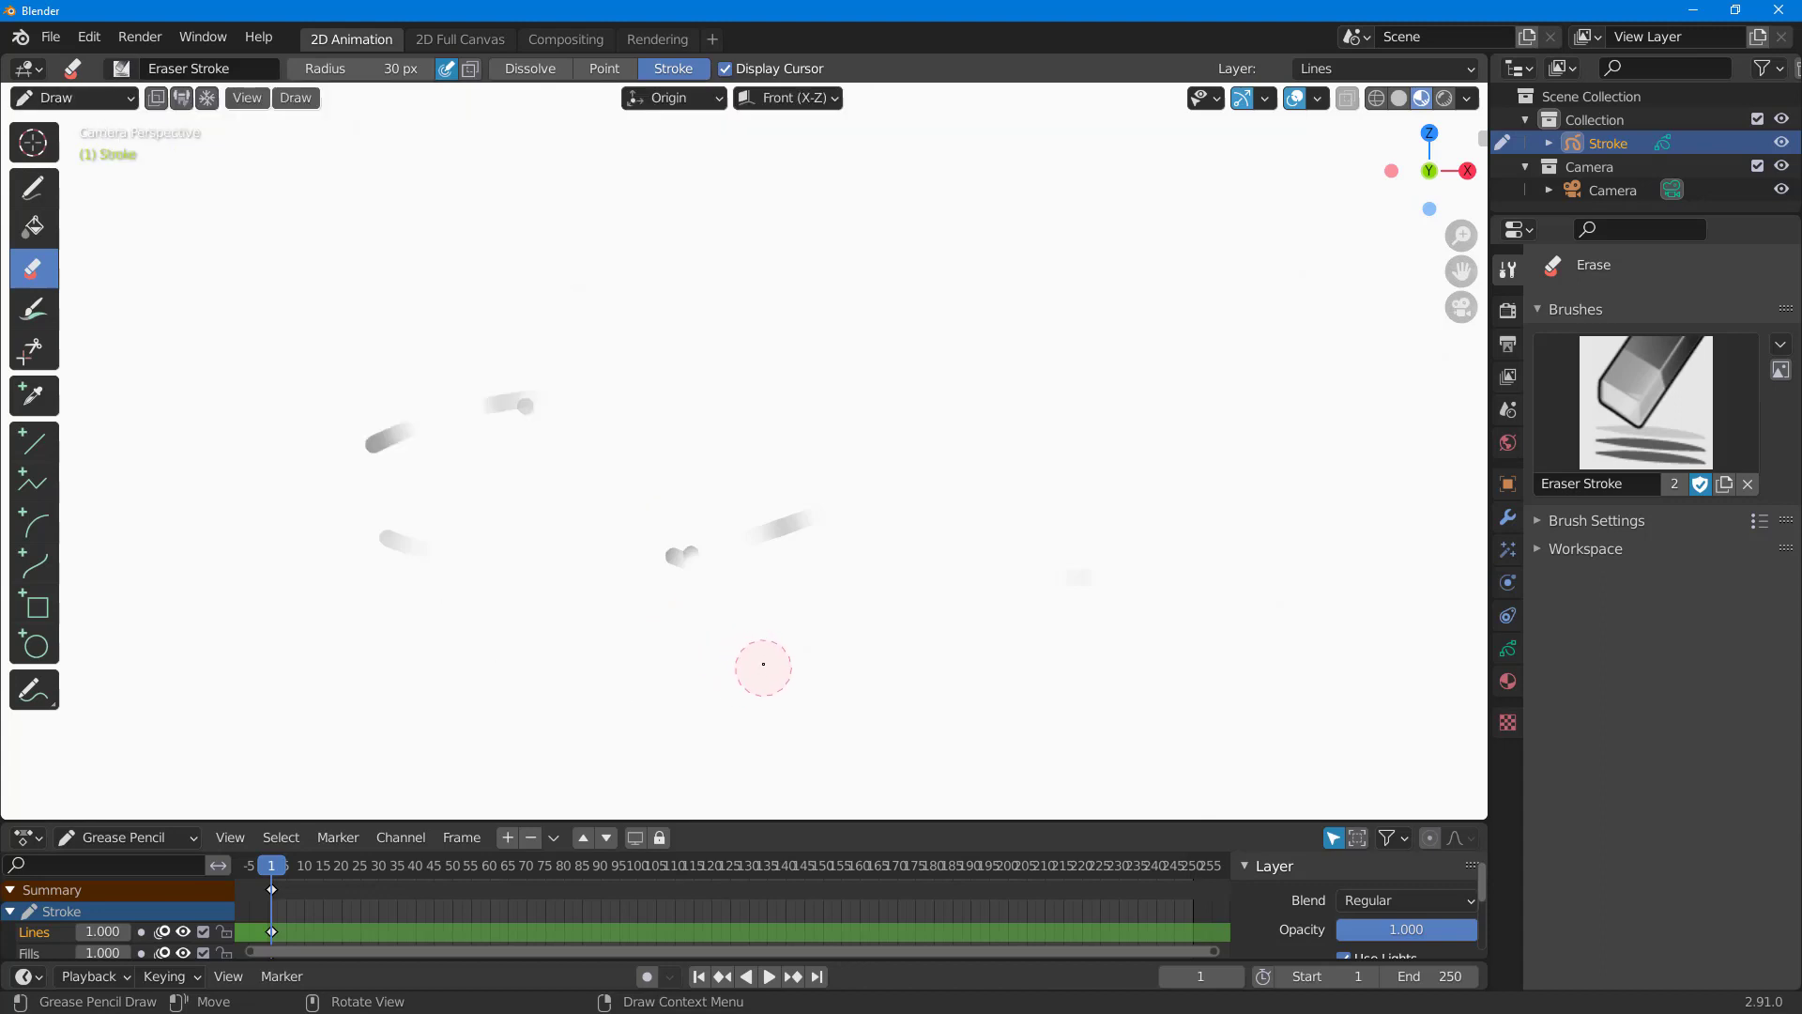
mouse_move(772, 655)
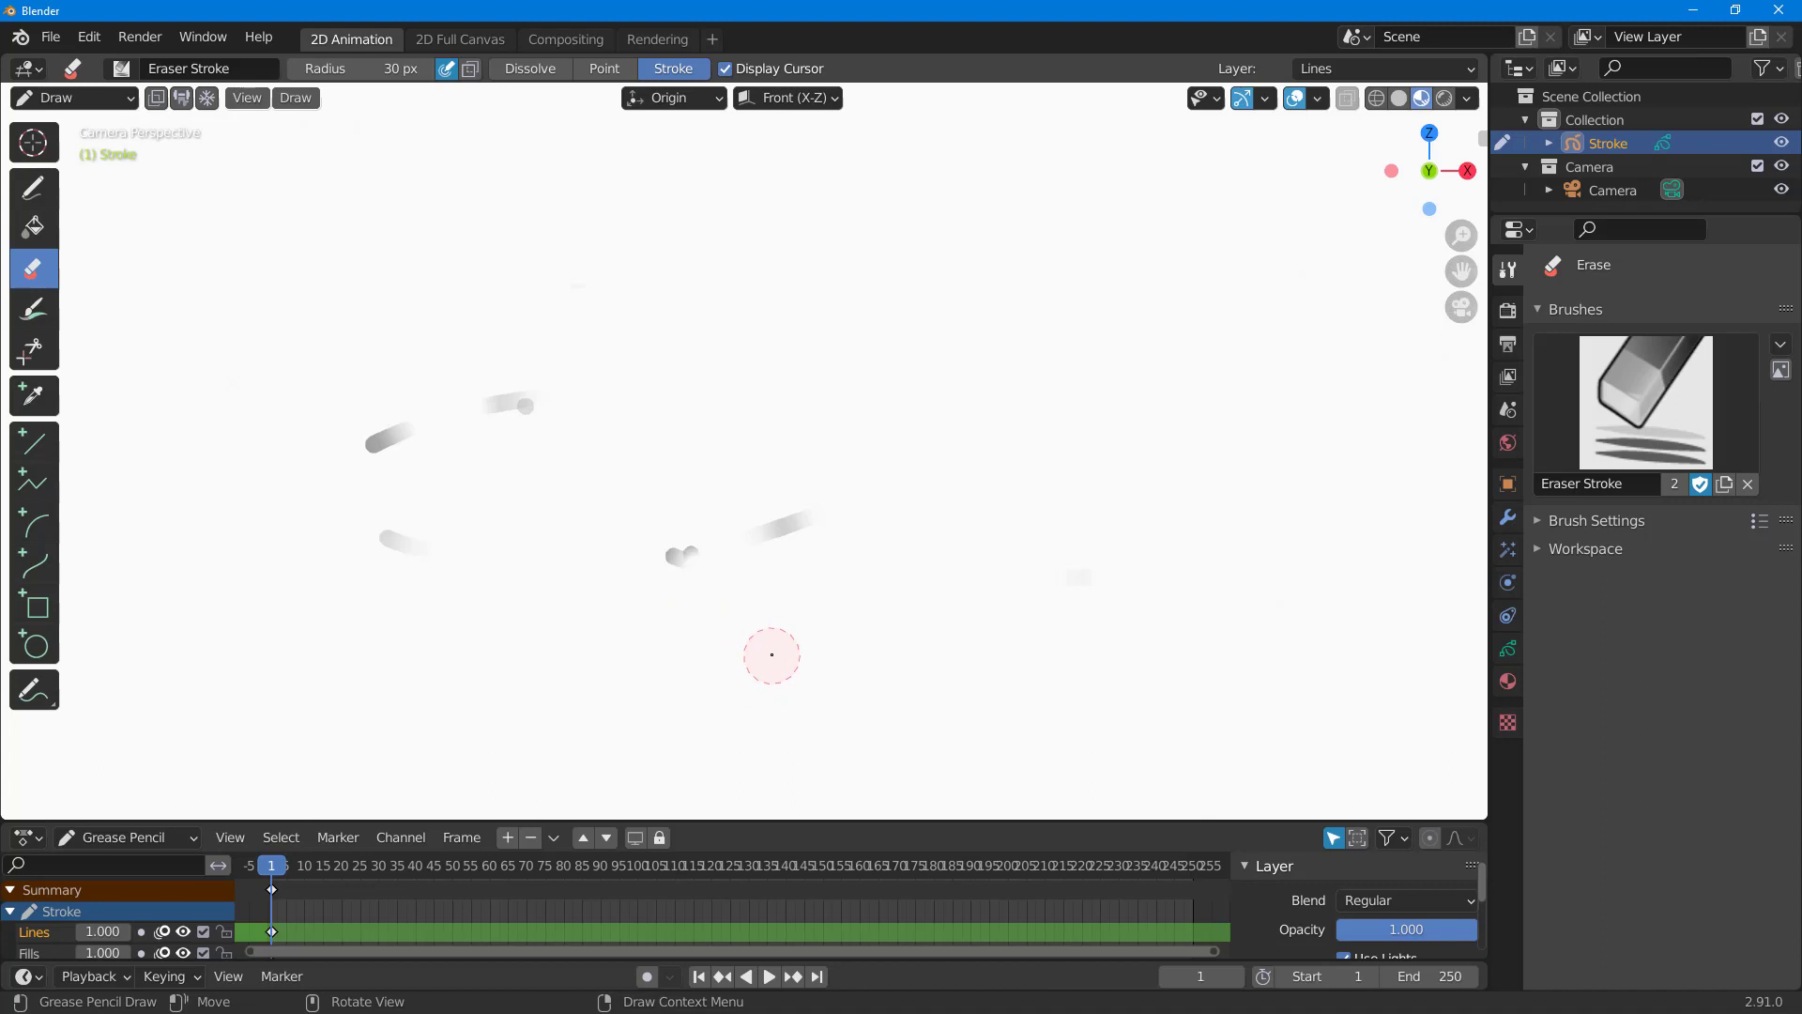
mouse_move(785, 650)
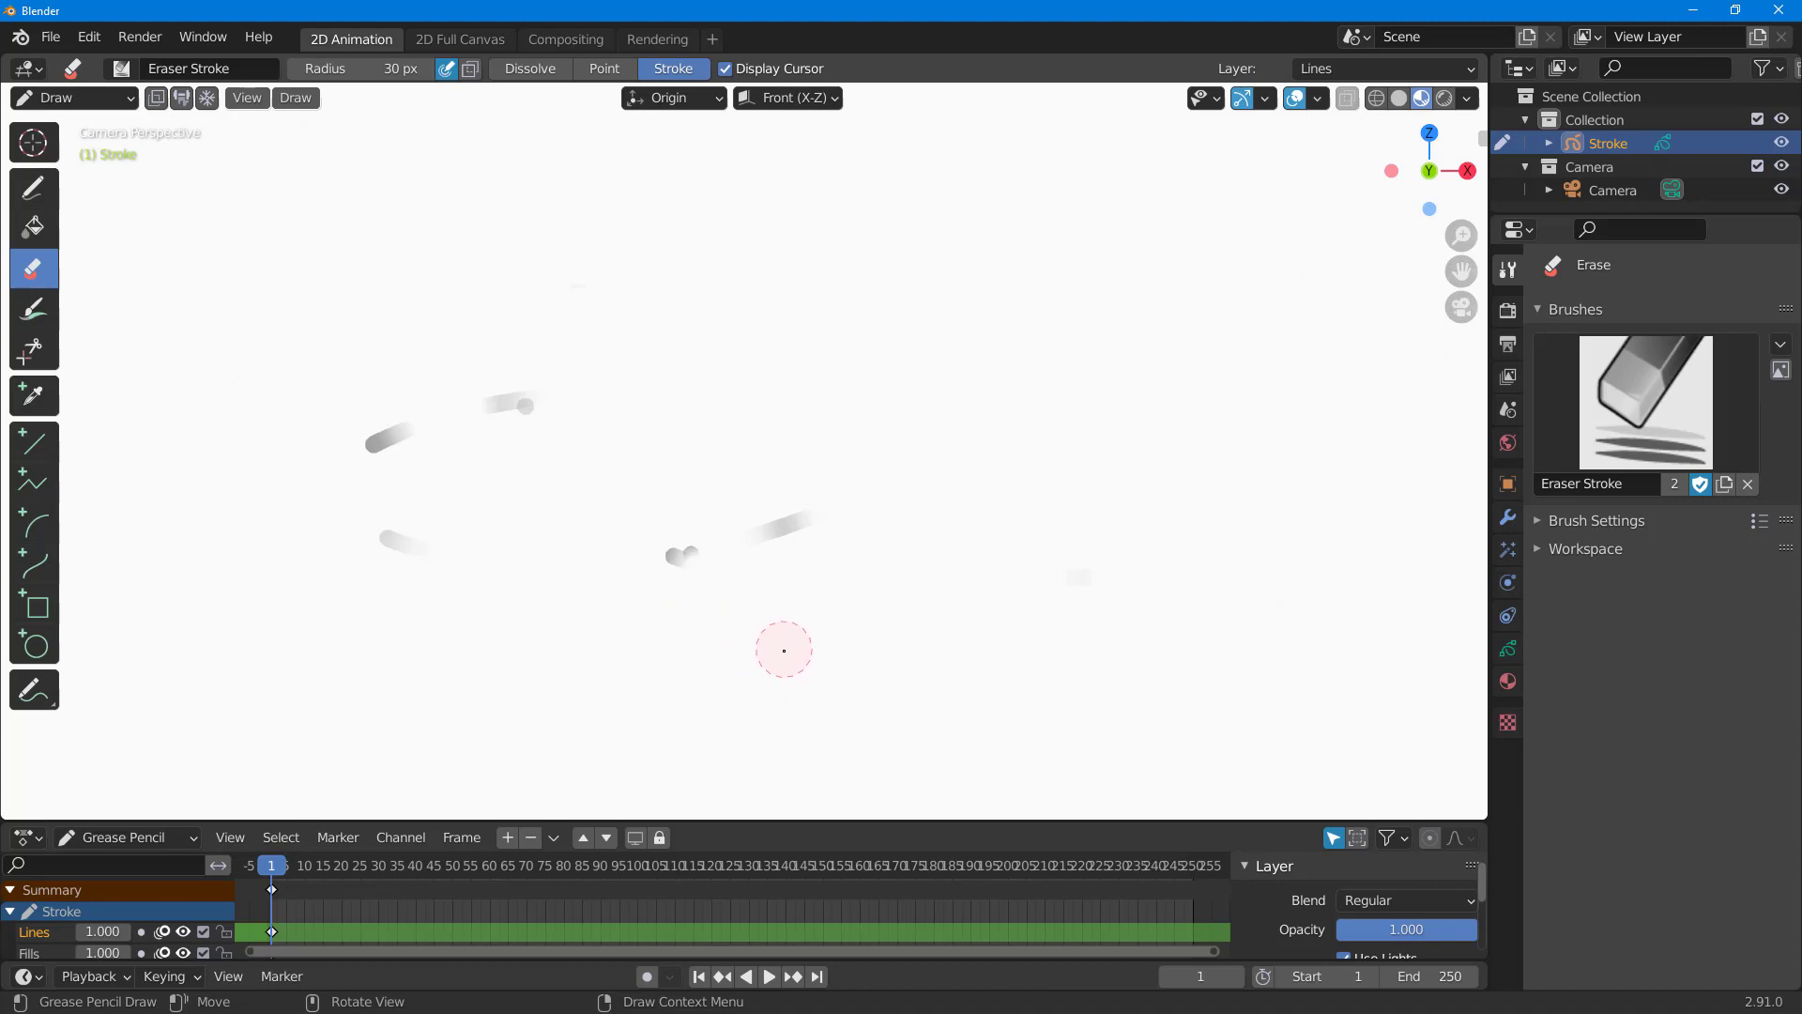
mouse_move(961, 638)
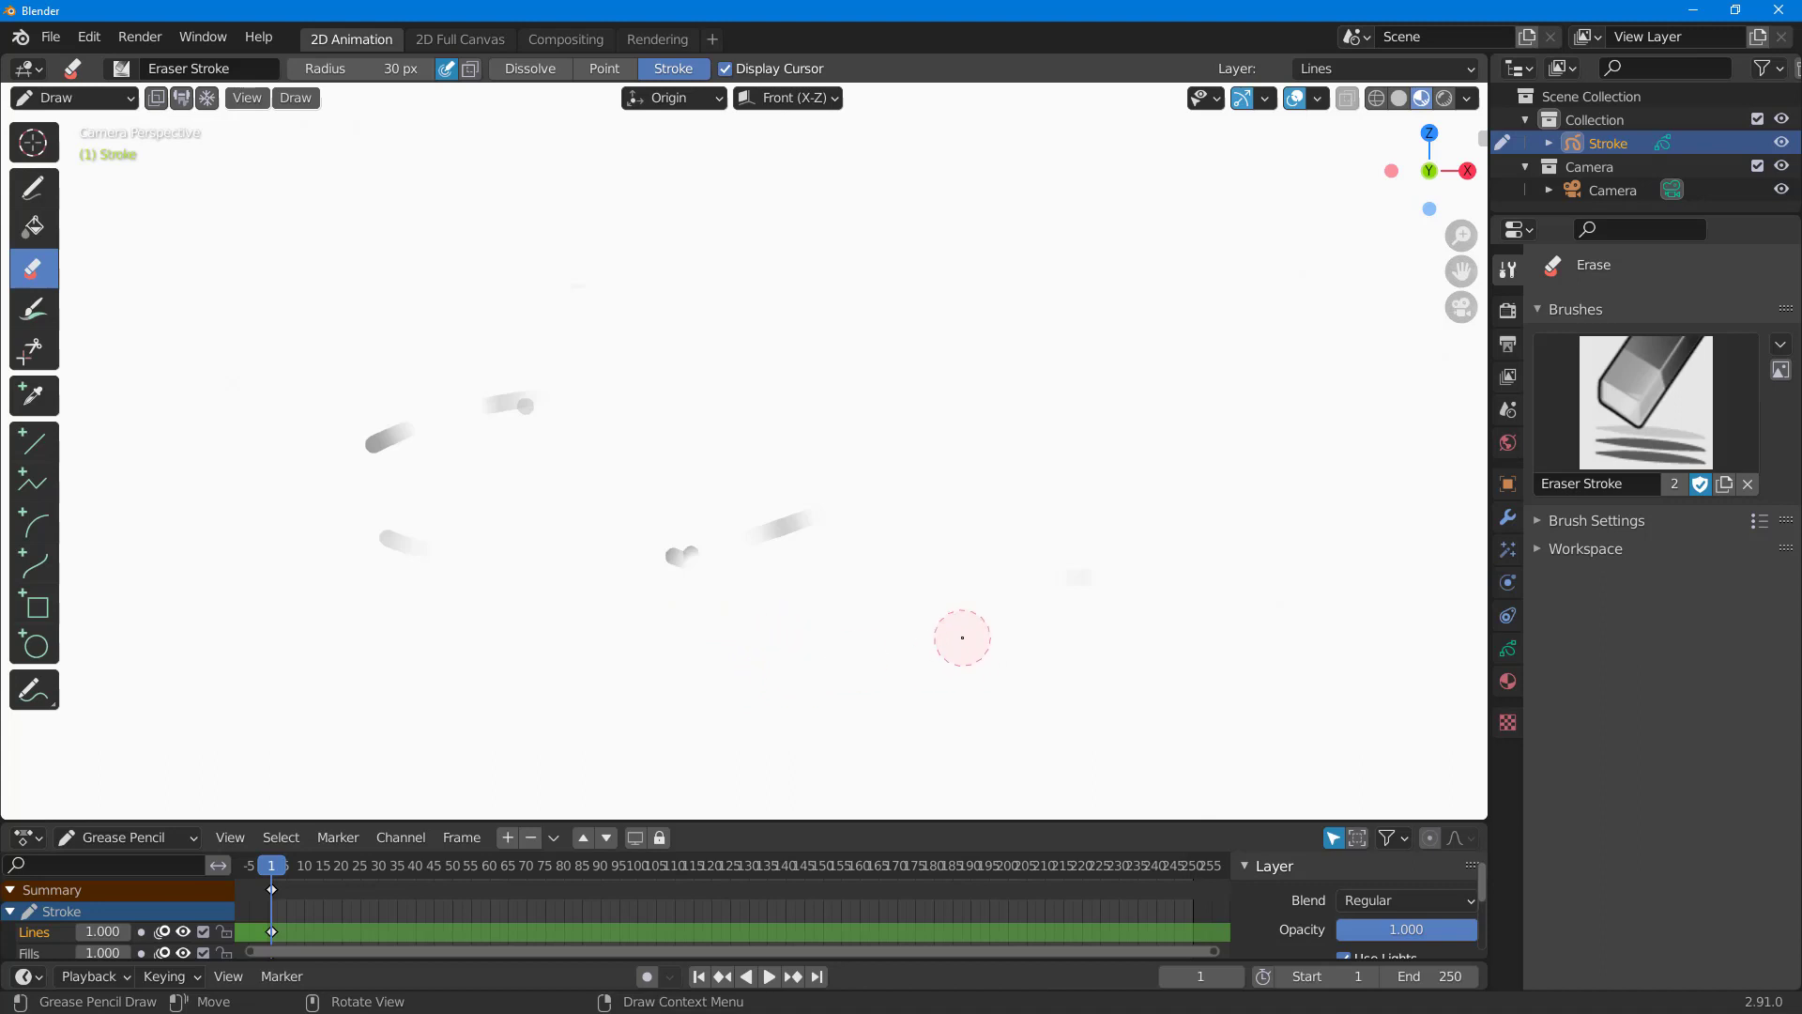